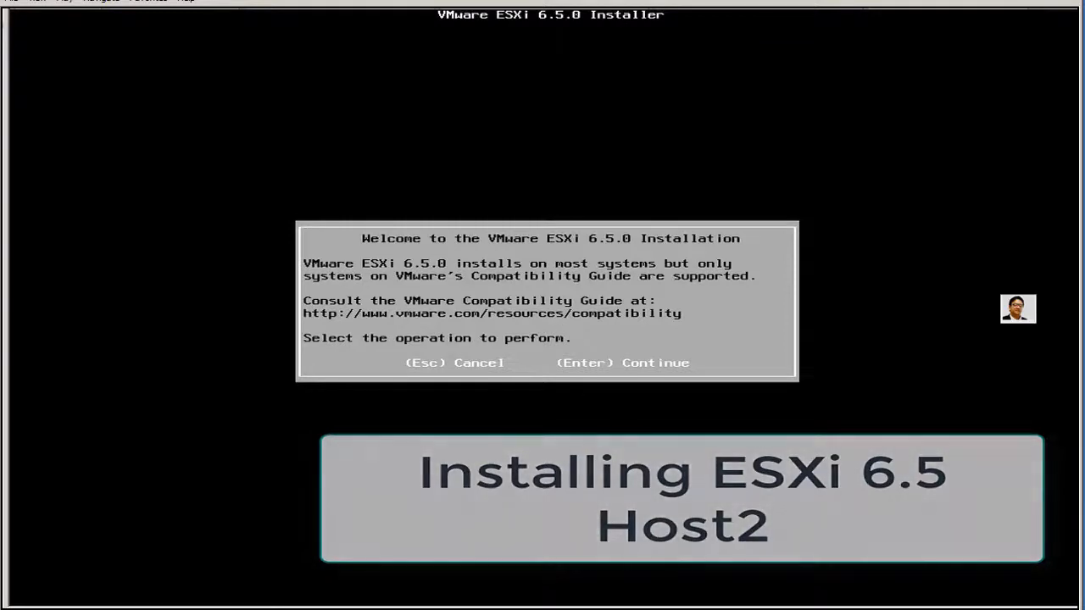
Step: Accept the EULA, keep the US Default keyboard layout and confirm the root password
{"action": "key", "text": "enter"}
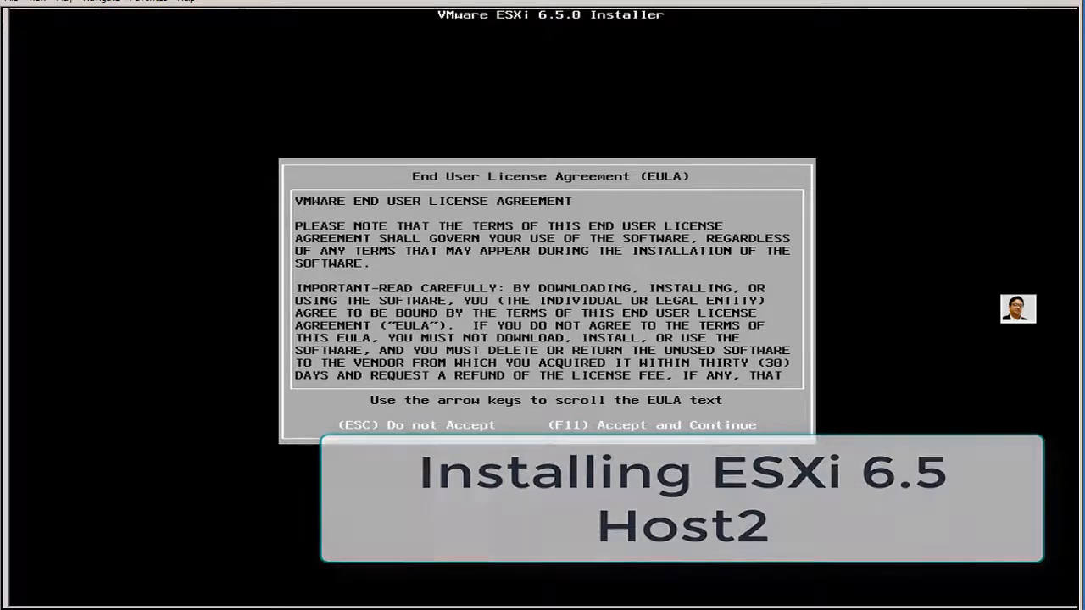
{"action": "key", "text": "F11"}
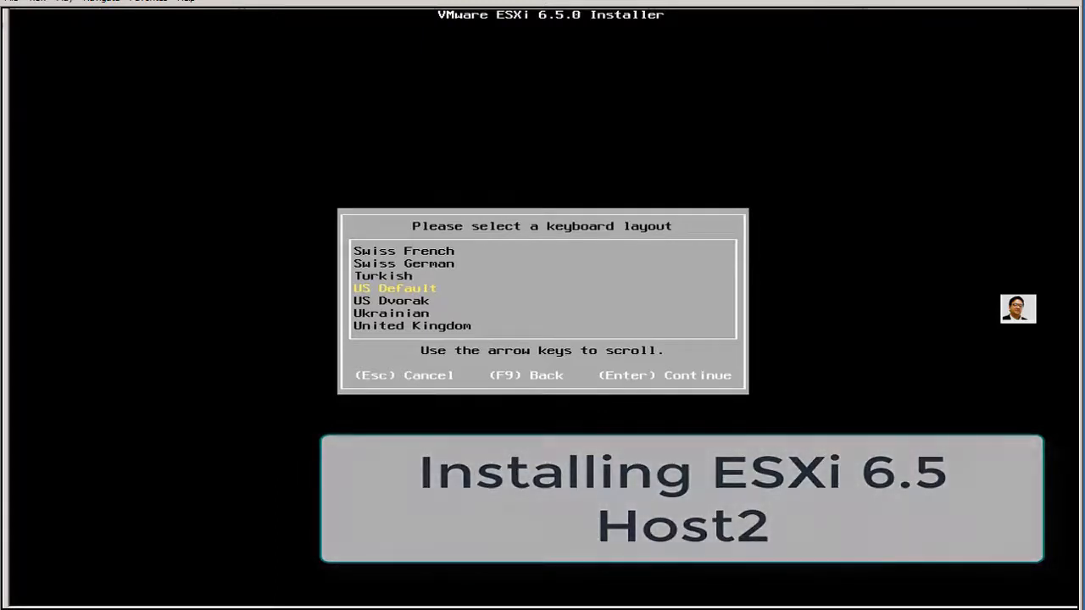
{"action": "key", "text": "enter"}
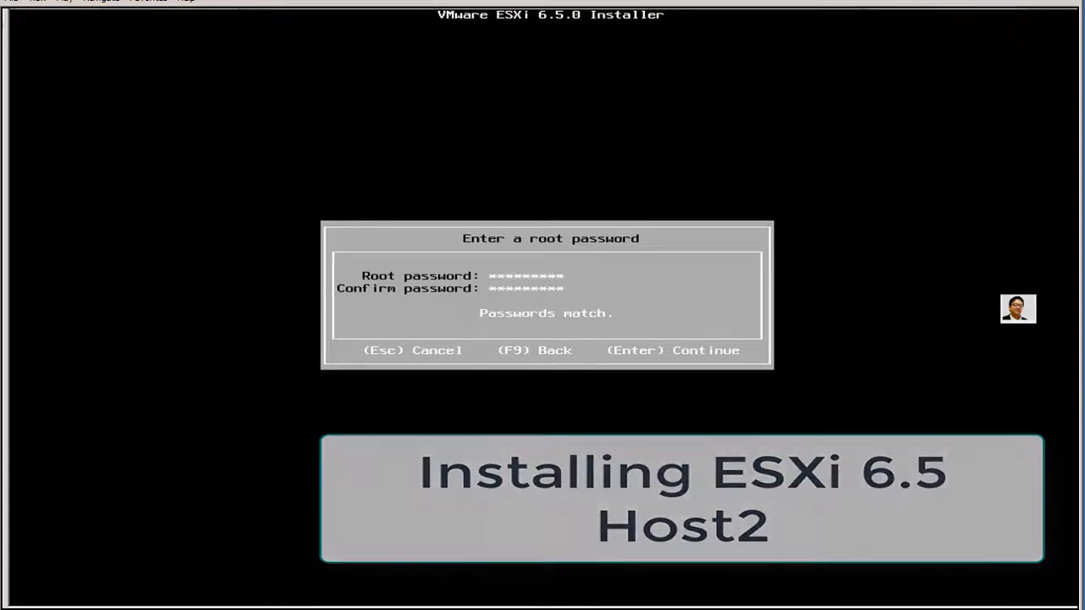
{"action": "key", "text": "Enter"}
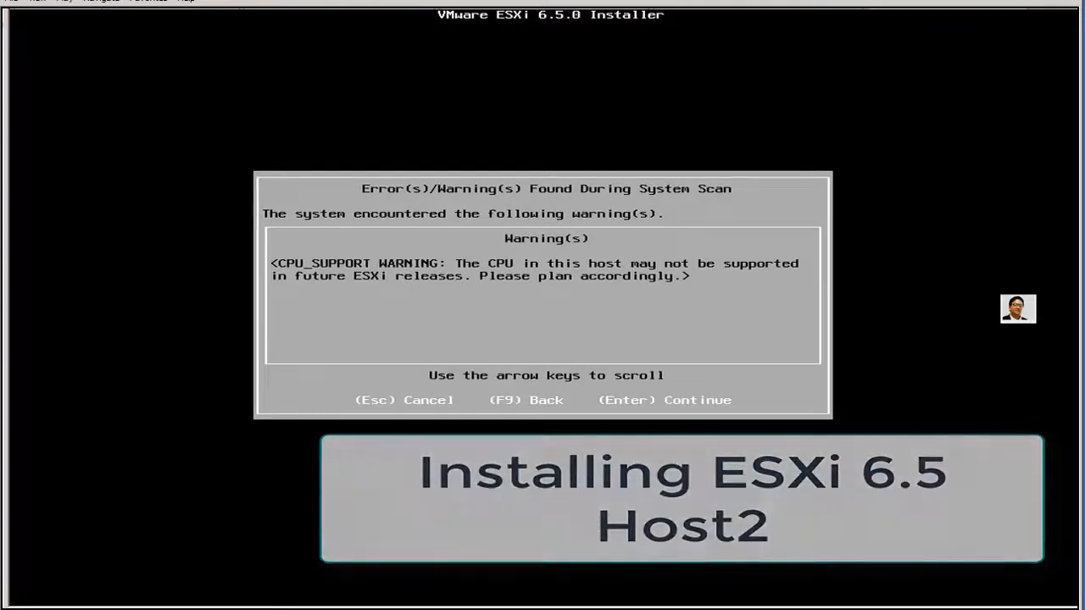
Step: Continue past the CPU support warning and install ESXi onto the selected disk
{"action": "key", "text": "Enter"}
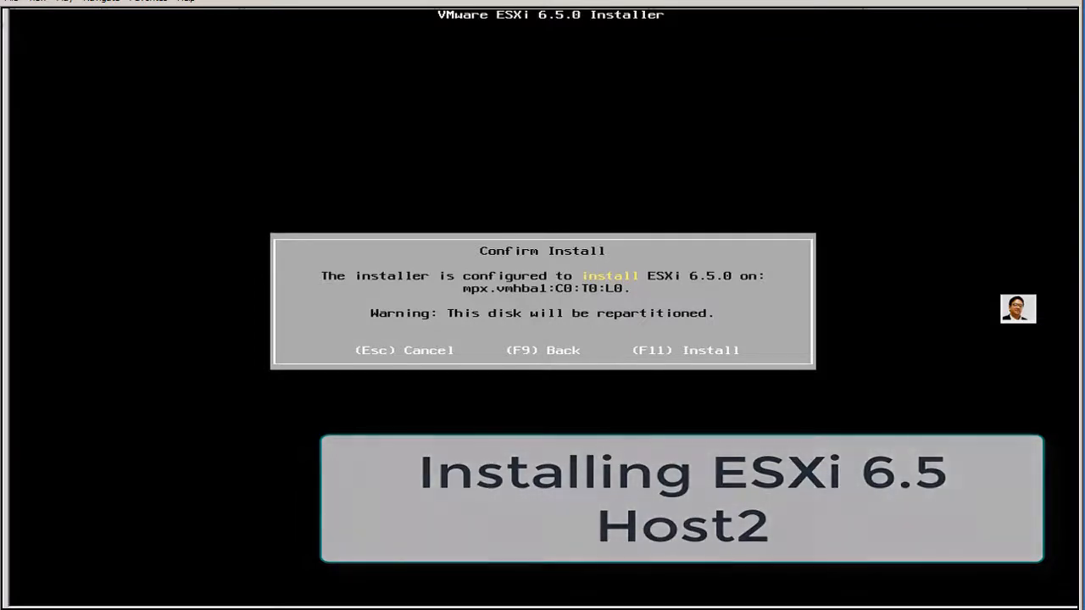
{"action": "key", "text": "F11"}
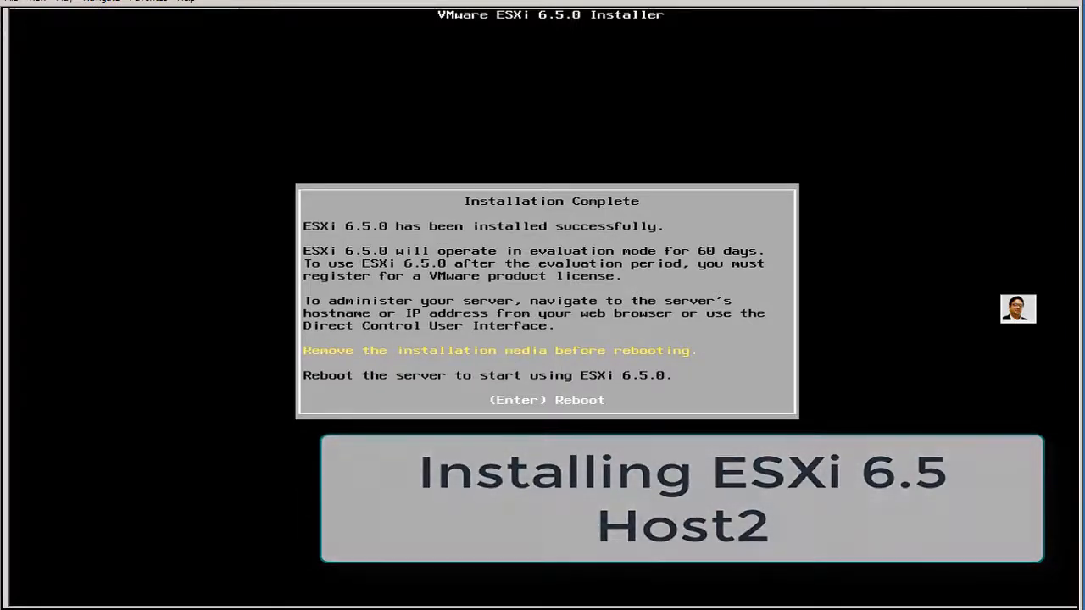
Step: Reboot the host after the ESXi 6.5.0 installation completes
{"action": "key", "text": "Enter"}
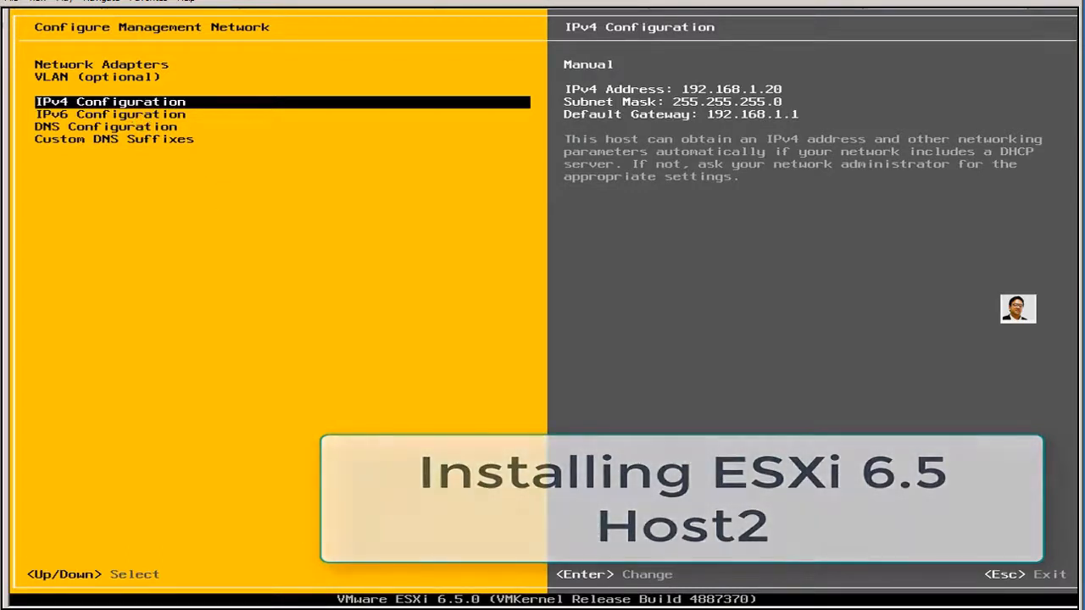
Step: Confirm the static IPv4 settings 192.168.1.20, mask 255.255.255.0, gateway 192.168.1.1
{"action": "key", "text": "enter"}
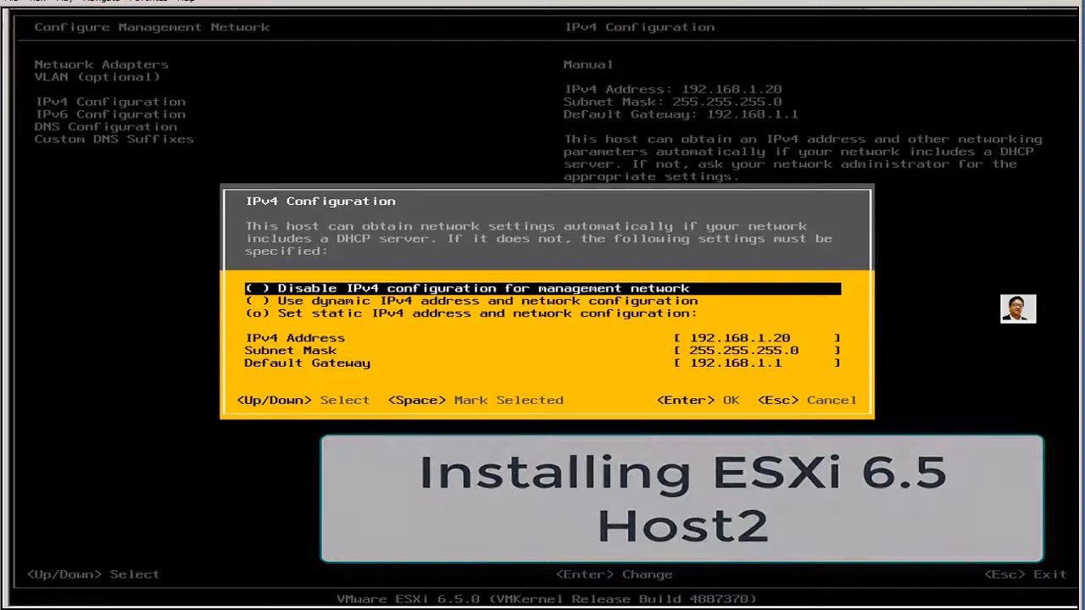
{"action": "key", "text": "Down"}
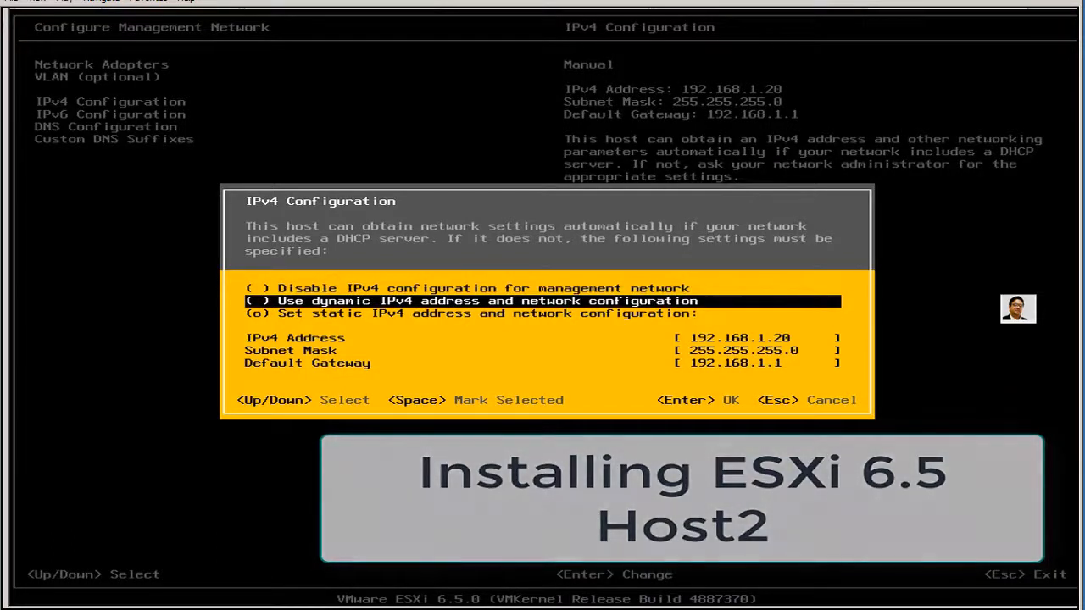
{"action": "key", "text": "Down"}
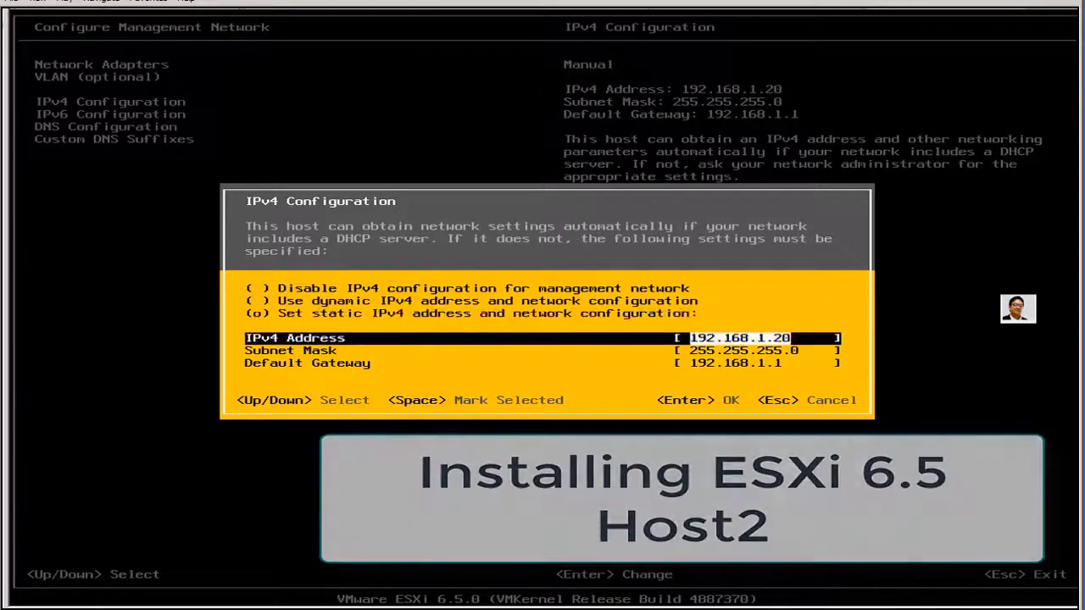
{"action": "key", "text": "Down"}
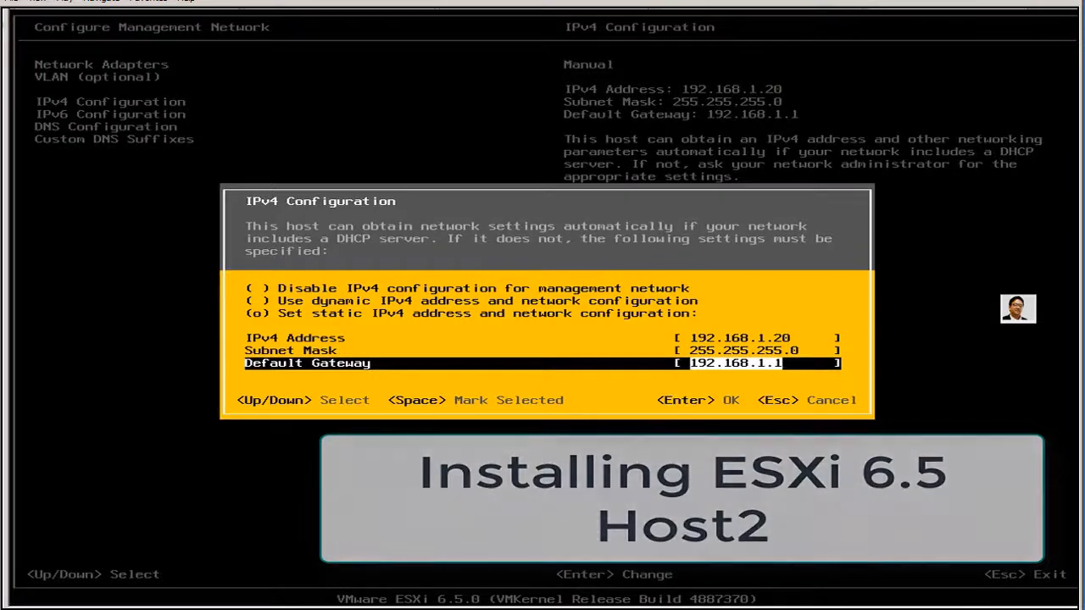
{"action": "key", "text": "Enter"}
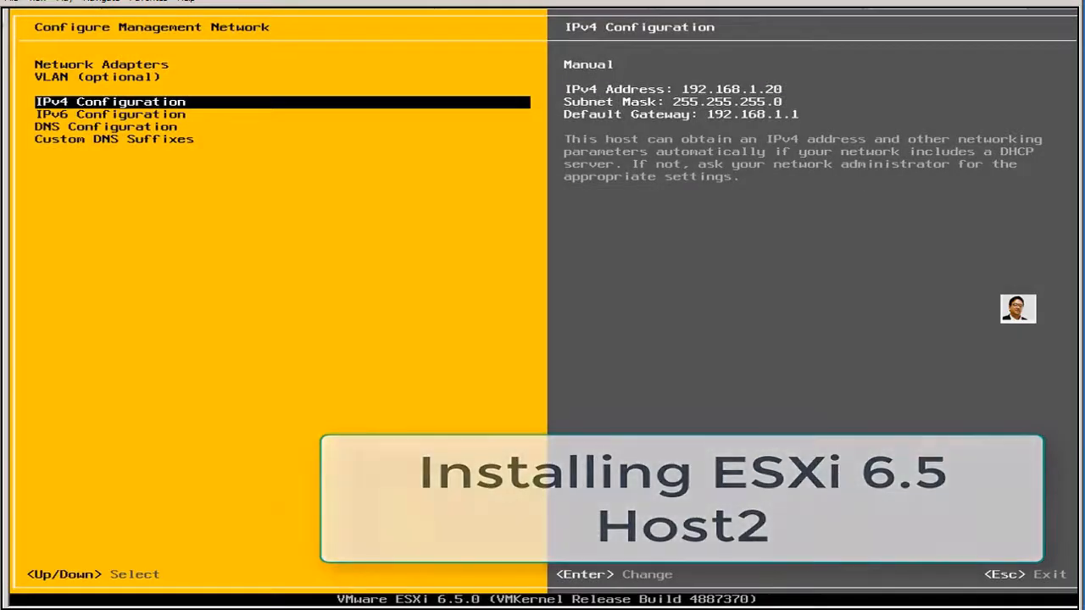
Step: Disable IPv6 and apply the change with a host reboot
{"action": "key", "text": "Down"}
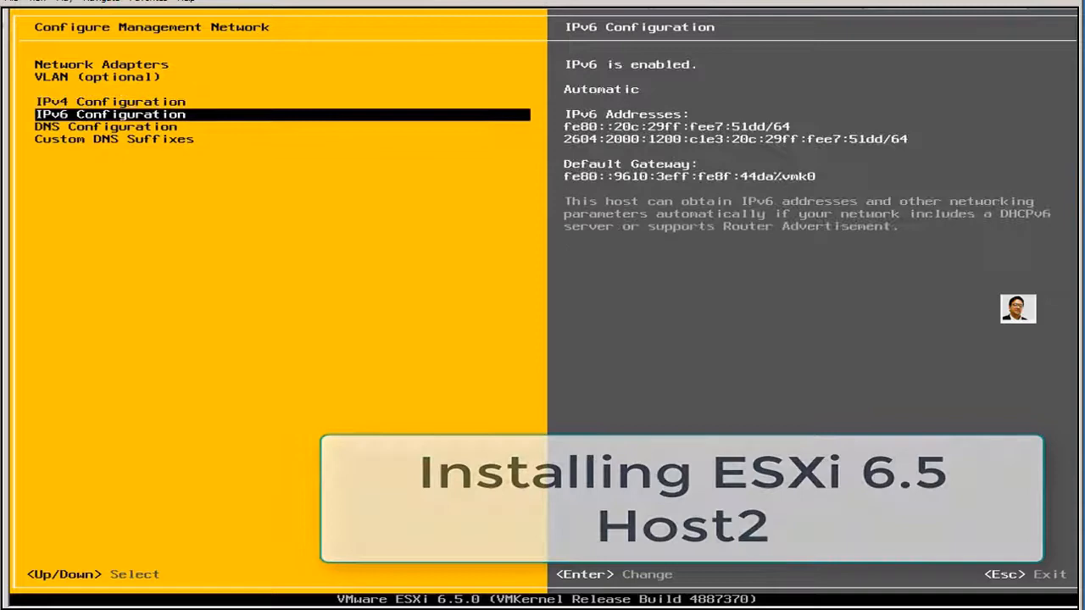
{"action": "key", "text": "enter"}
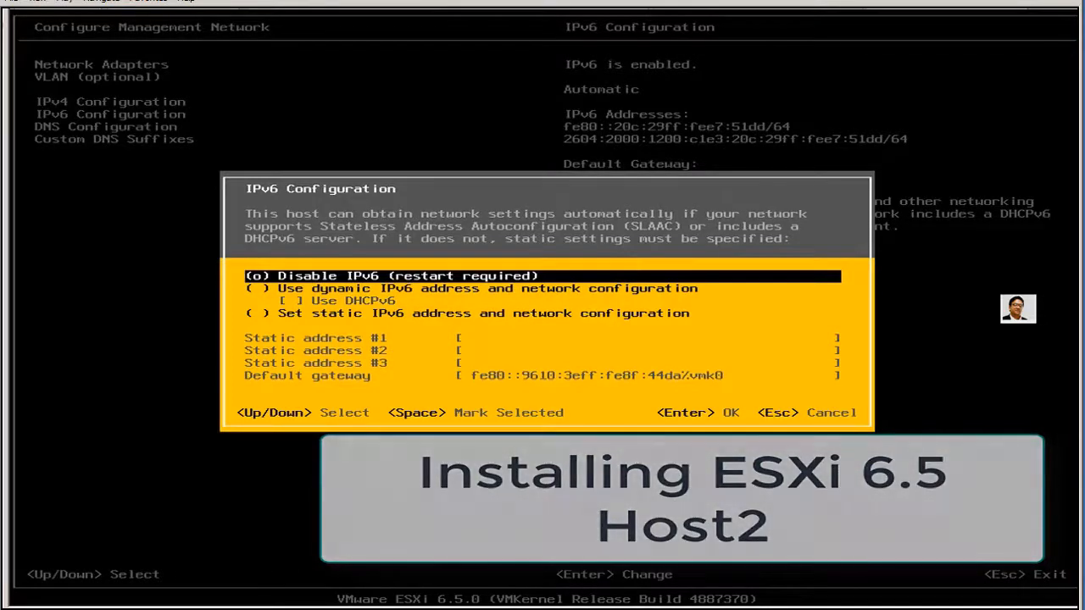
{"action": "key", "text": "Enter"}
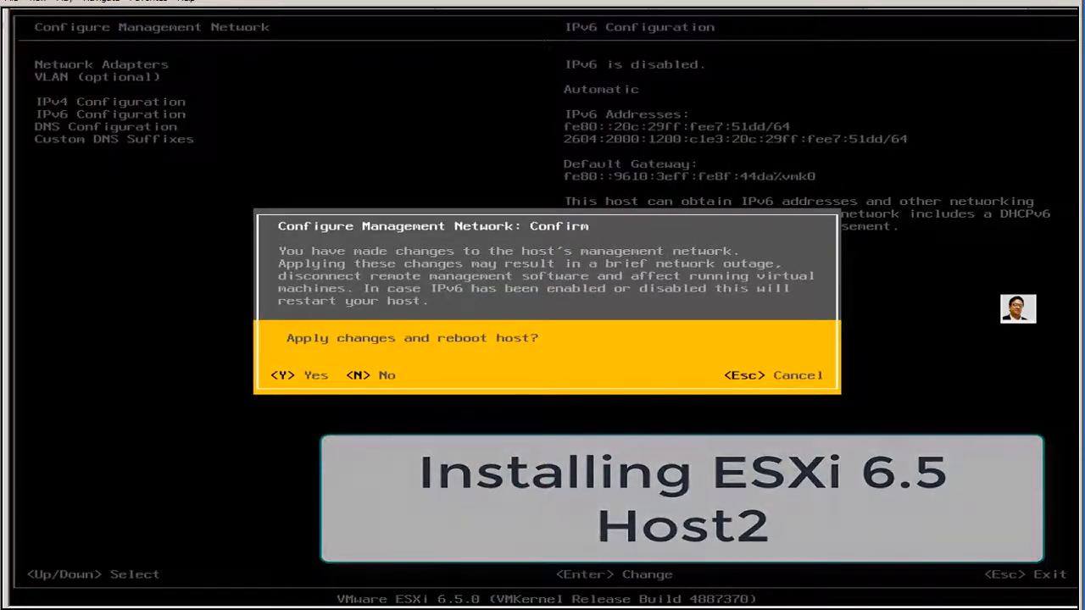
{"action": "key", "text": "y"}
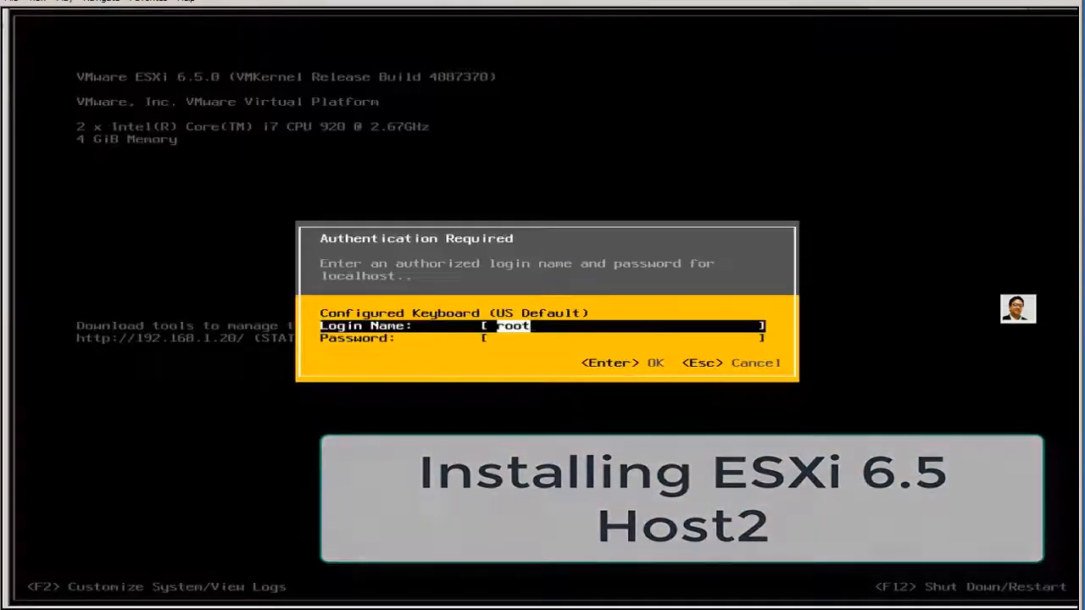
Step: Submit the root password to log in to the DCUI
{"action": "key", "text": "Tab"}
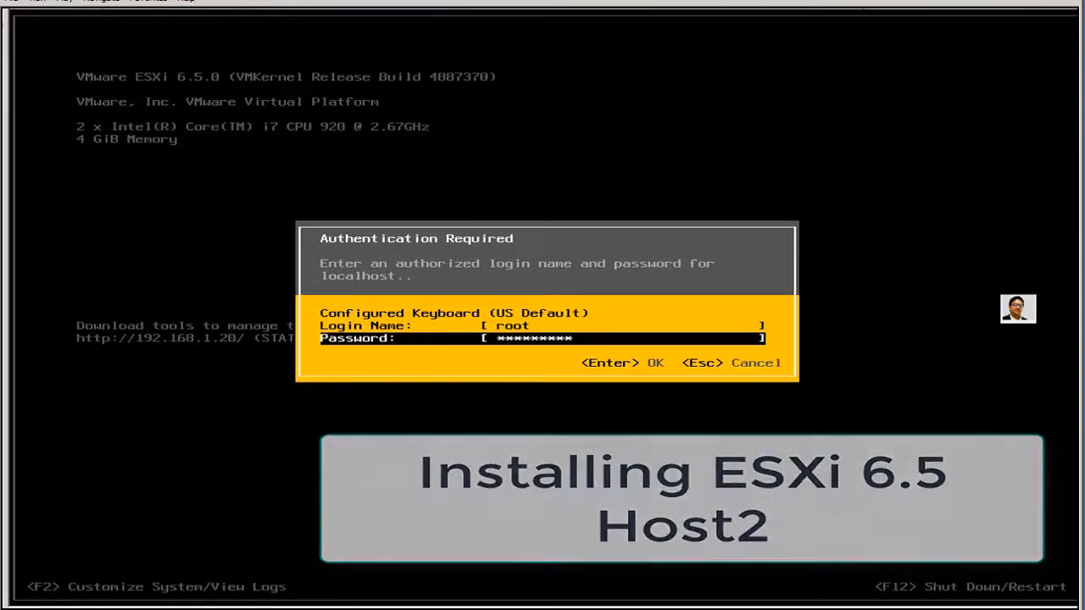
{"action": "key", "text": "Enter"}
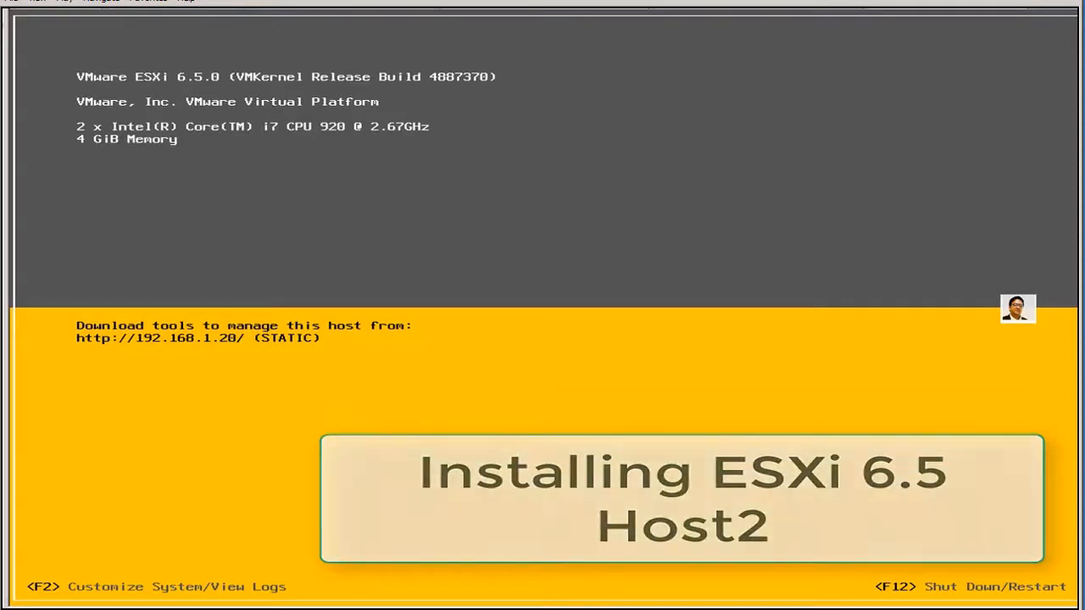
Step: Enter Configure Management Network and move to the DNS Configuration entry
{"action": "key", "text": "f2"}
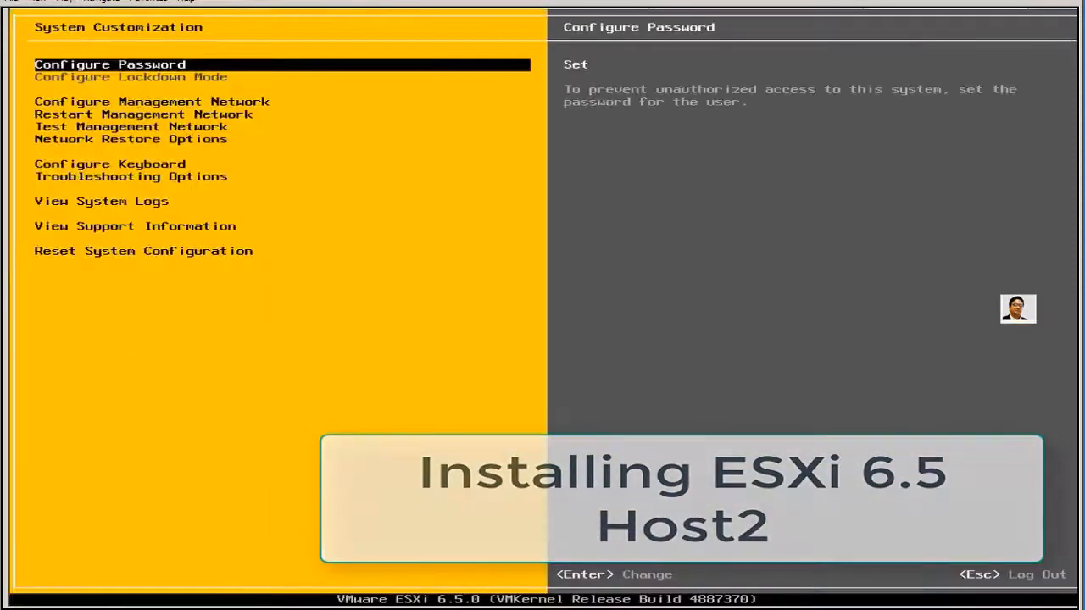
{"action": "key", "text": "Down"}
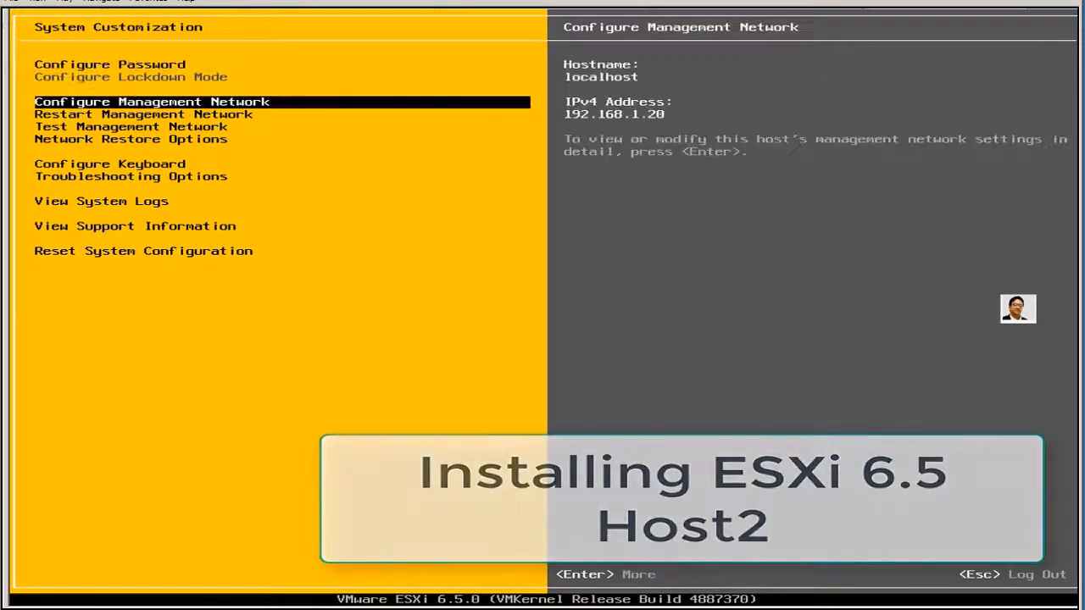
{"action": "key", "text": "Down"}
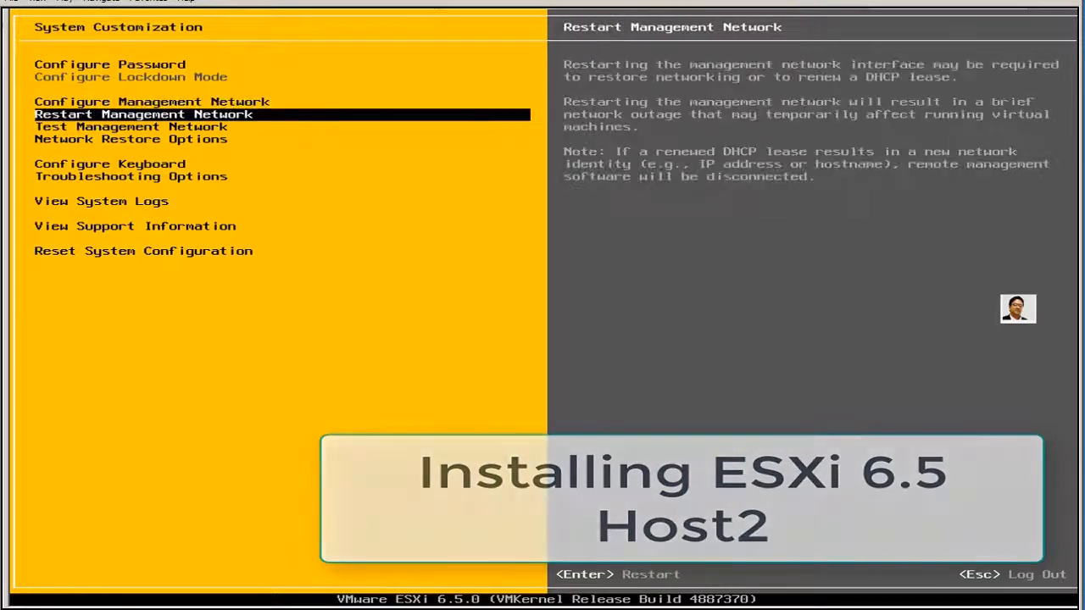
{"action": "key", "text": "Up"}
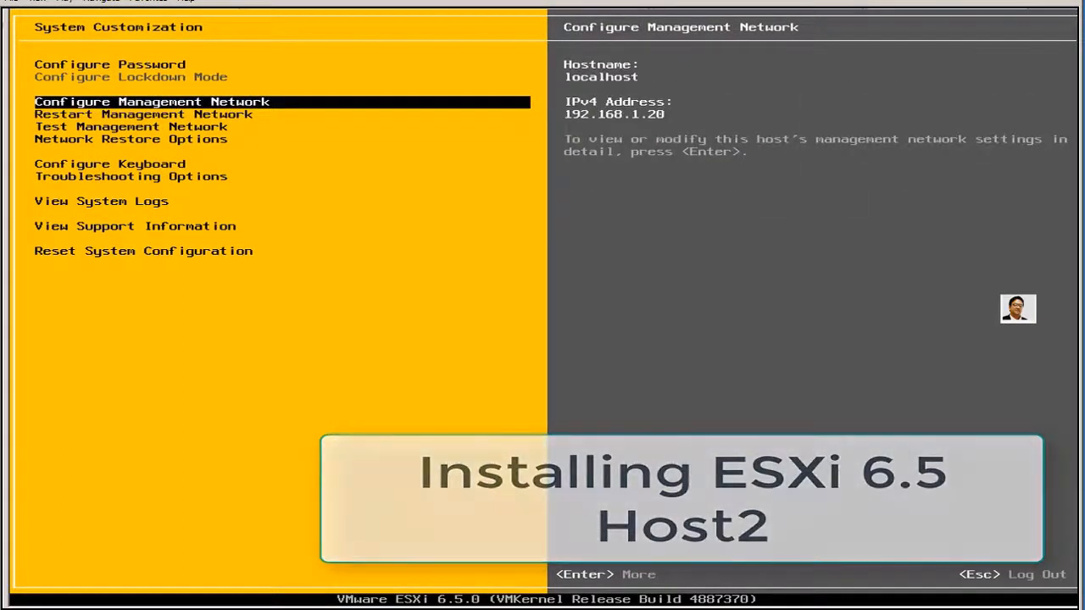
{"action": "key", "text": "enter"}
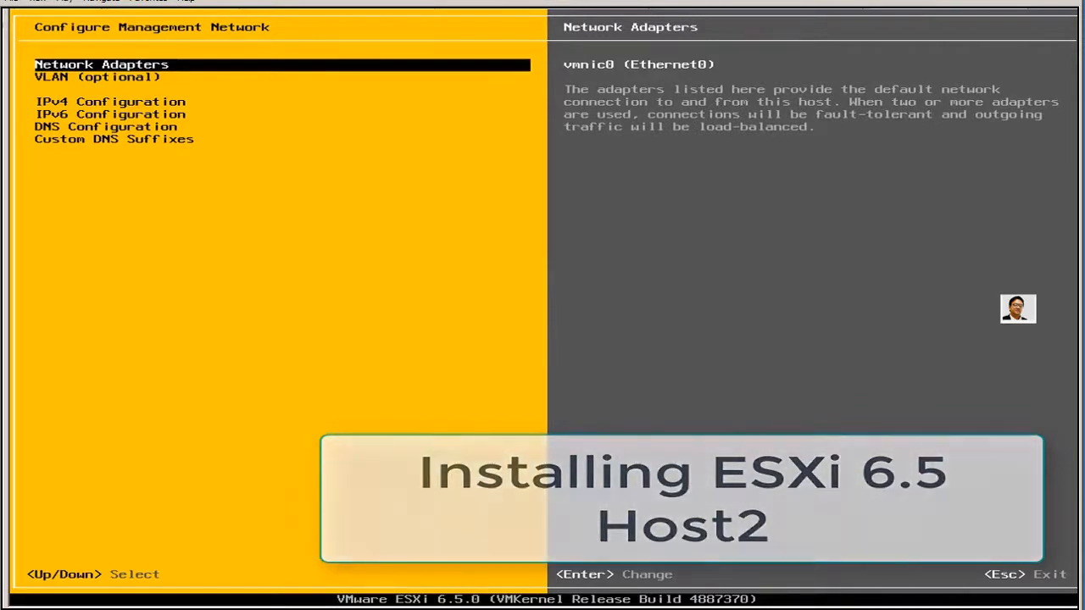
{"action": "key", "text": "Down"}
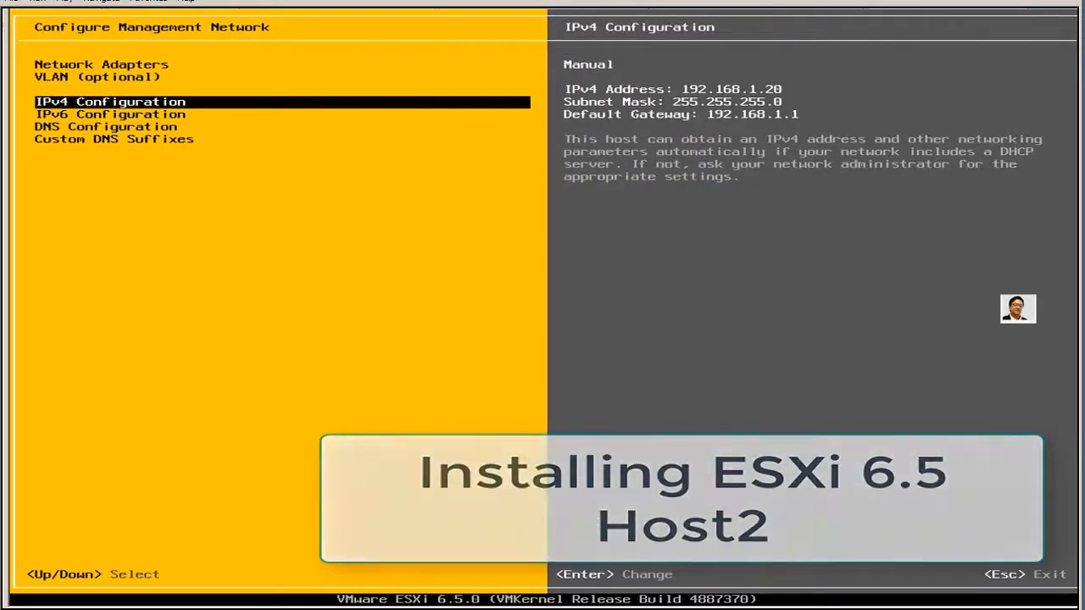
{"action": "key", "text": "Down"}
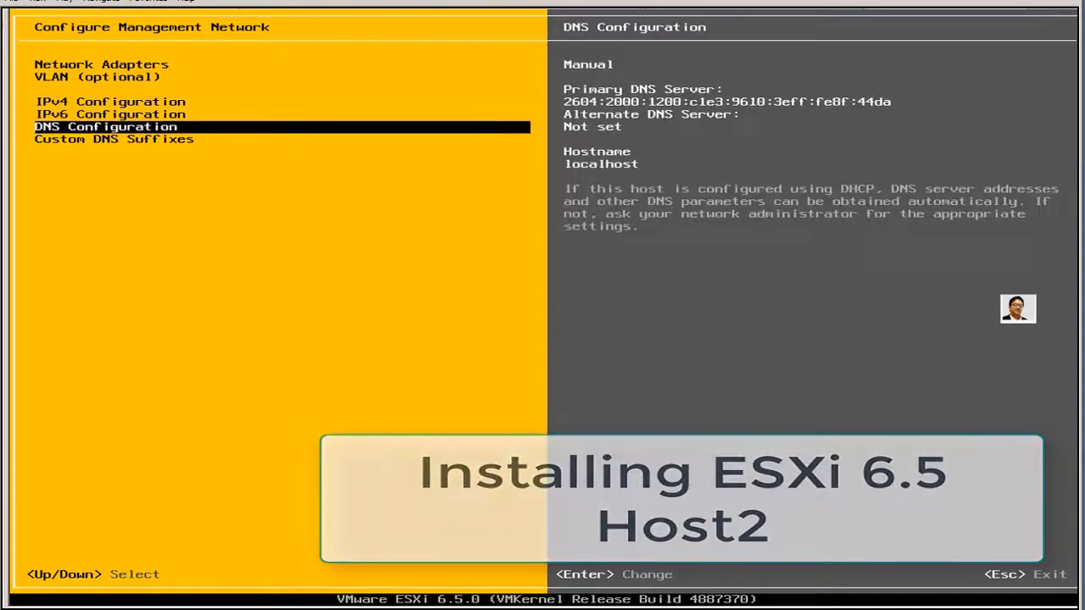
Step: Set the primary DNS server manually to 192.168.1.1
{"action": "key", "text": "enter"}
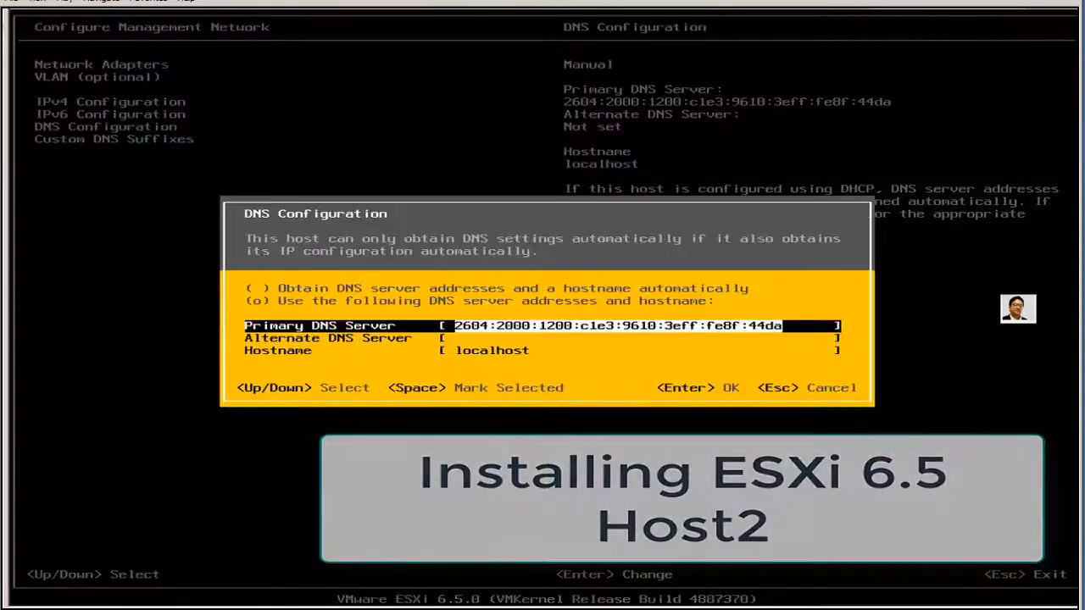
{"action": "key", "text": "BackSpace"}
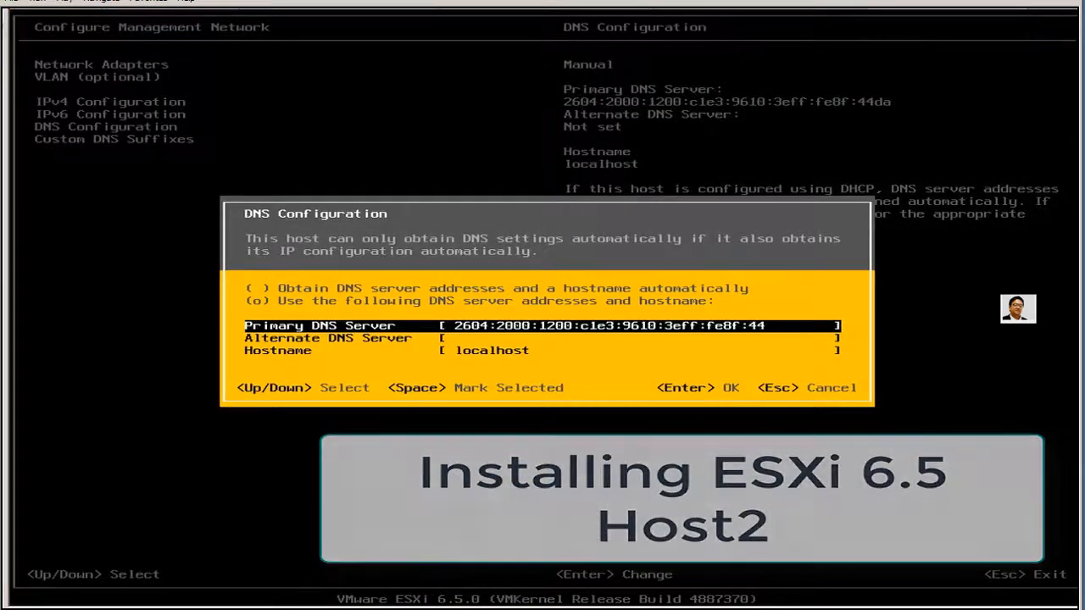
{"action": "key", "text": "Backspace"}
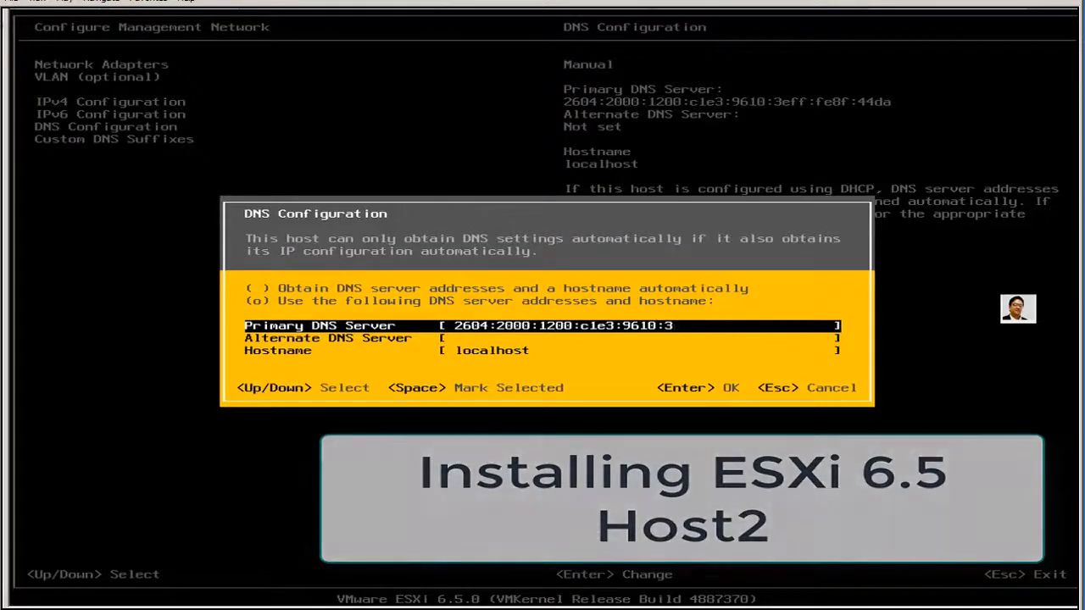
{"action": "key", "text": "Backspace"}
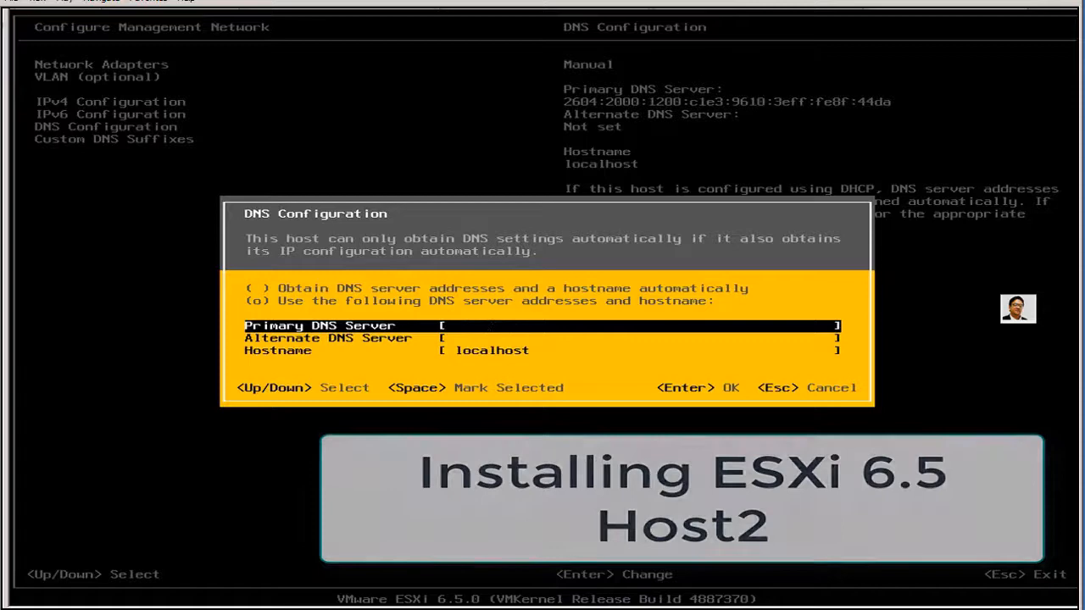
{"action": "type", "text": "192.168.1.1"}
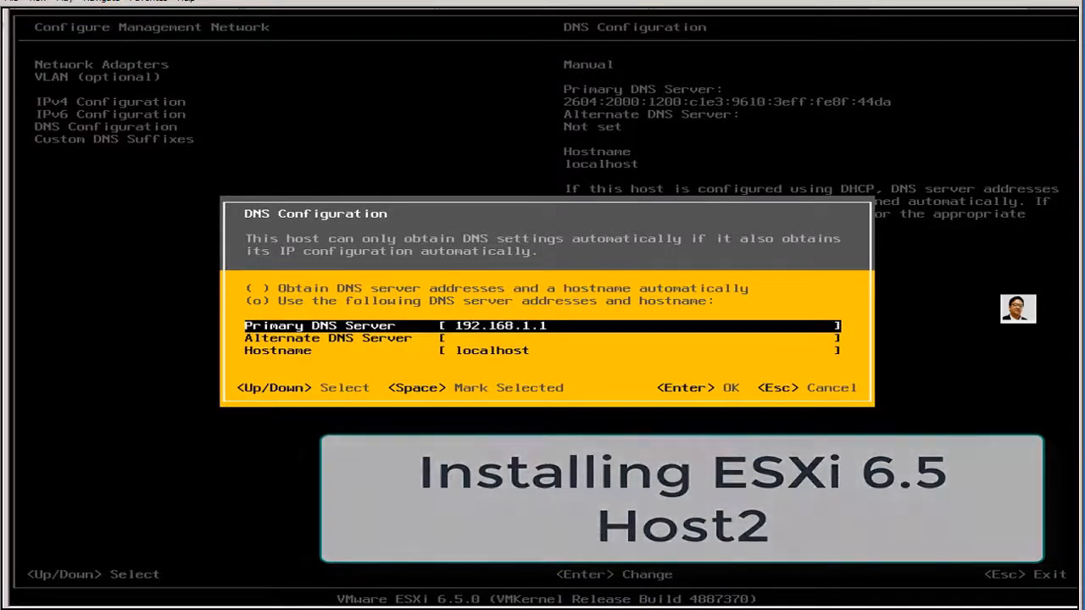
Step: Replace the localhost hostname with ESXi2 and save the DNS settings
{"action": "key", "text": "Down"}
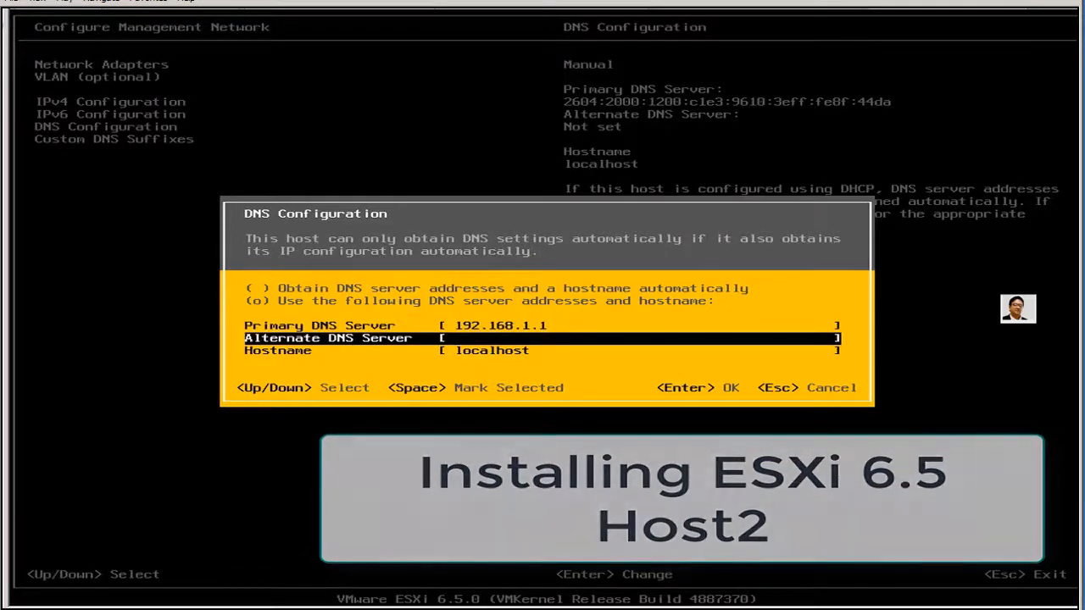
{"action": "key", "text": "Down"}
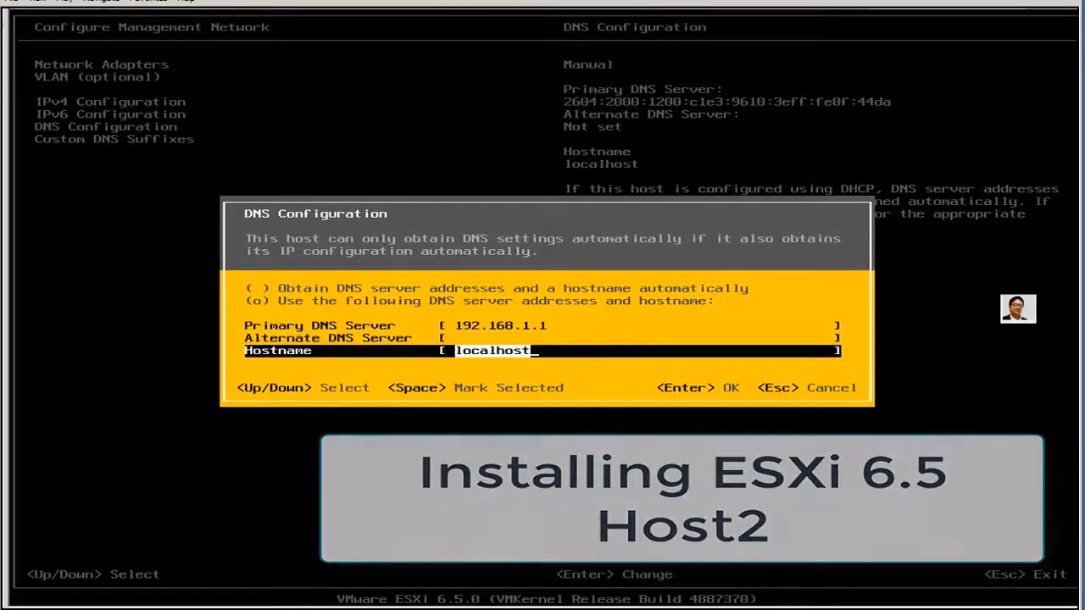
{"action": "key", "text": "Backspace"}
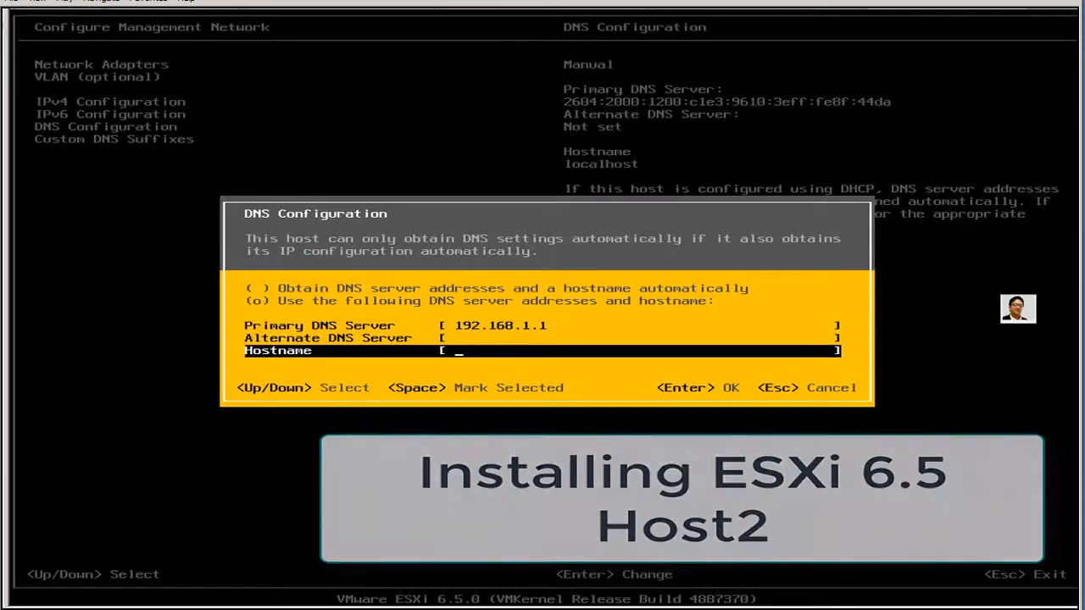
{"action": "type", "text": "ESXi2"}
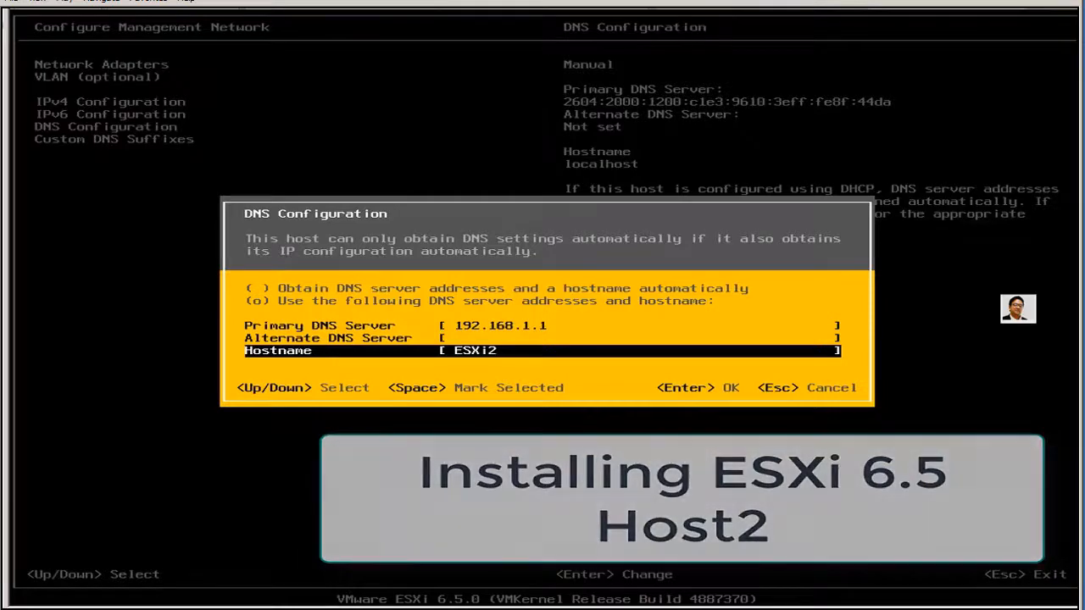
{"action": "key", "text": "Enter"}
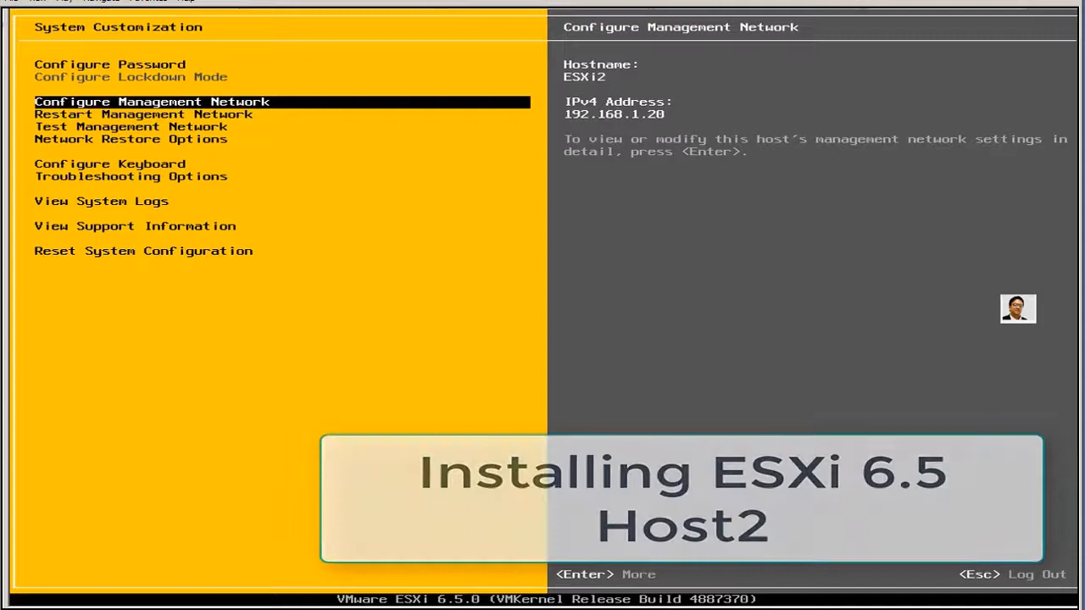
Step: Go into Custom DNS Suffixes, still showing the old nyc.rr.com suffix
{"action": "key", "text": "enter"}
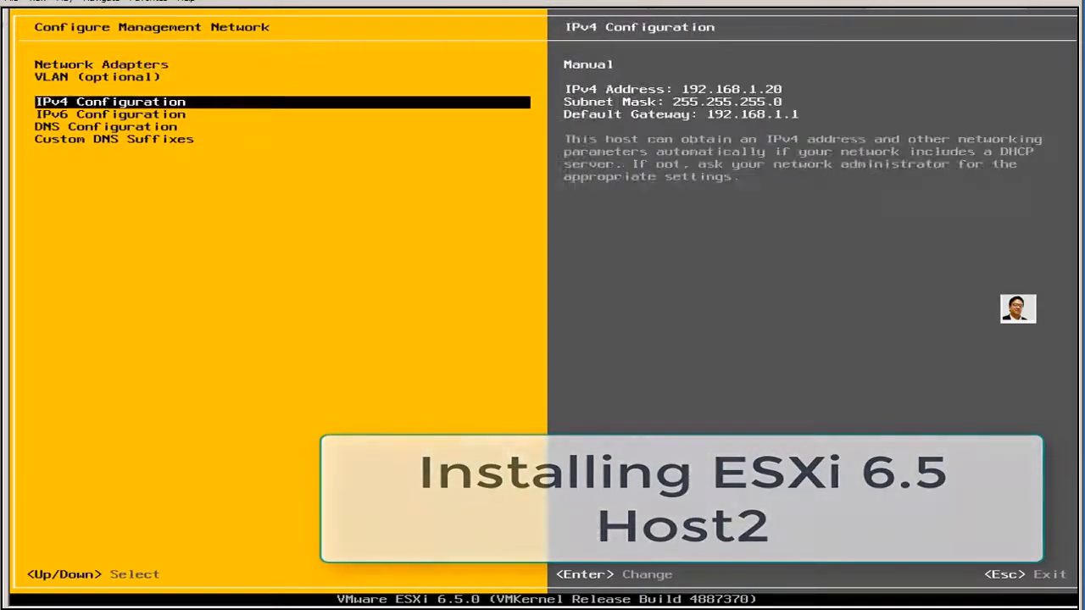
{"action": "key", "text": "Down"}
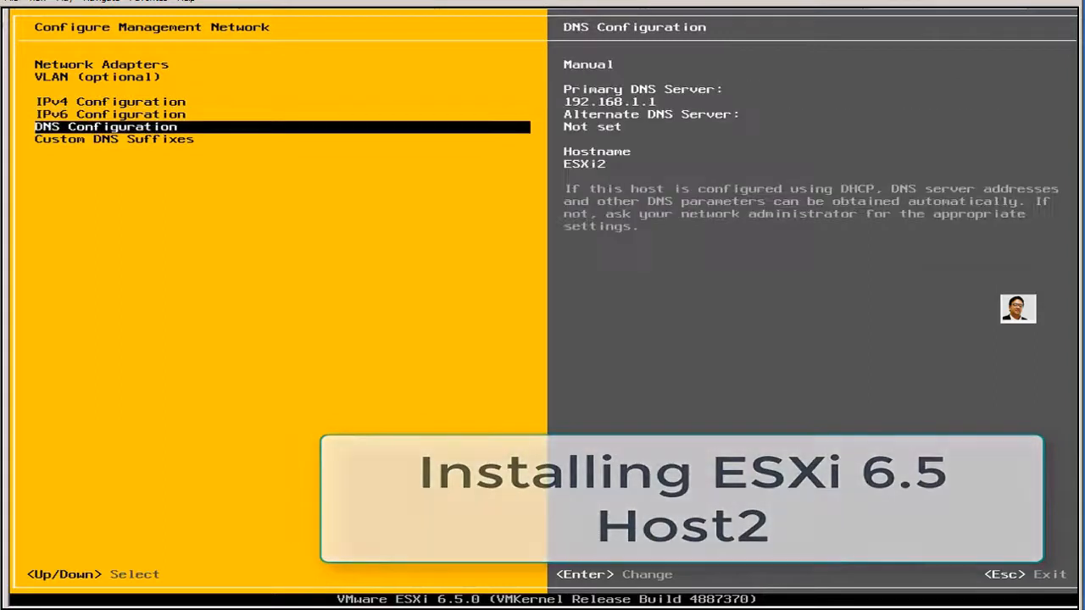
{"action": "key", "text": "Down"}
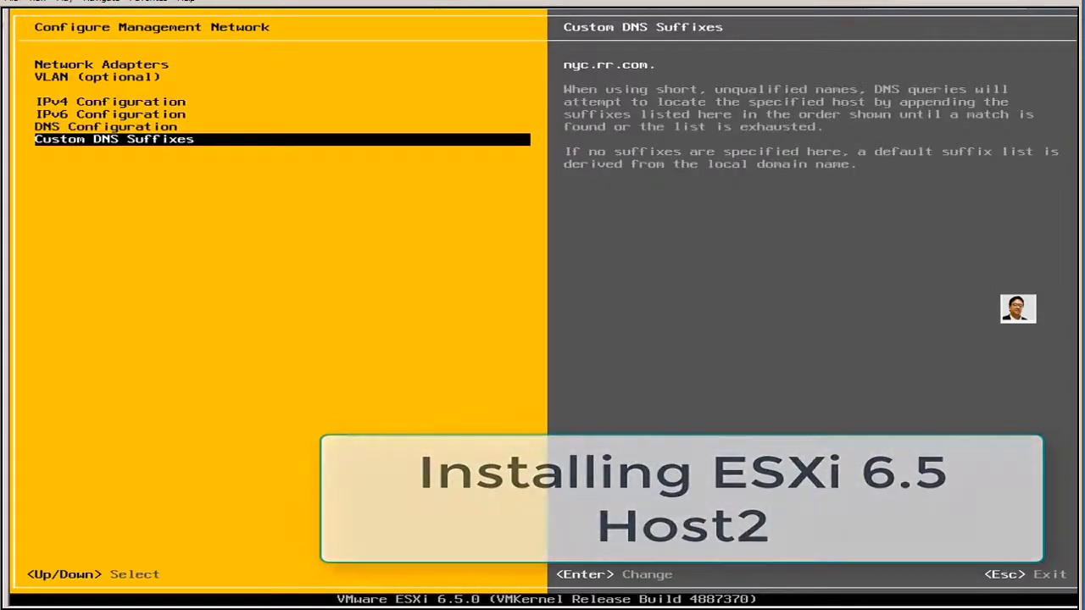
{"action": "key", "text": "enter"}
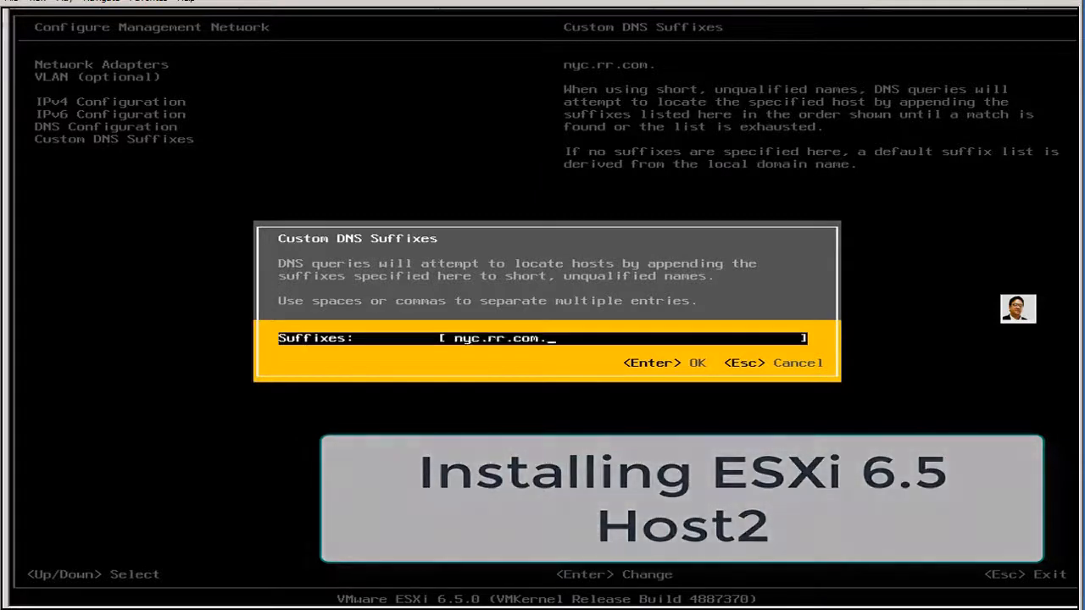
Step: Replace the nyc.rr.com suffix with Dev.com and accept it
{"action": "key", "text": "BackSpace"}
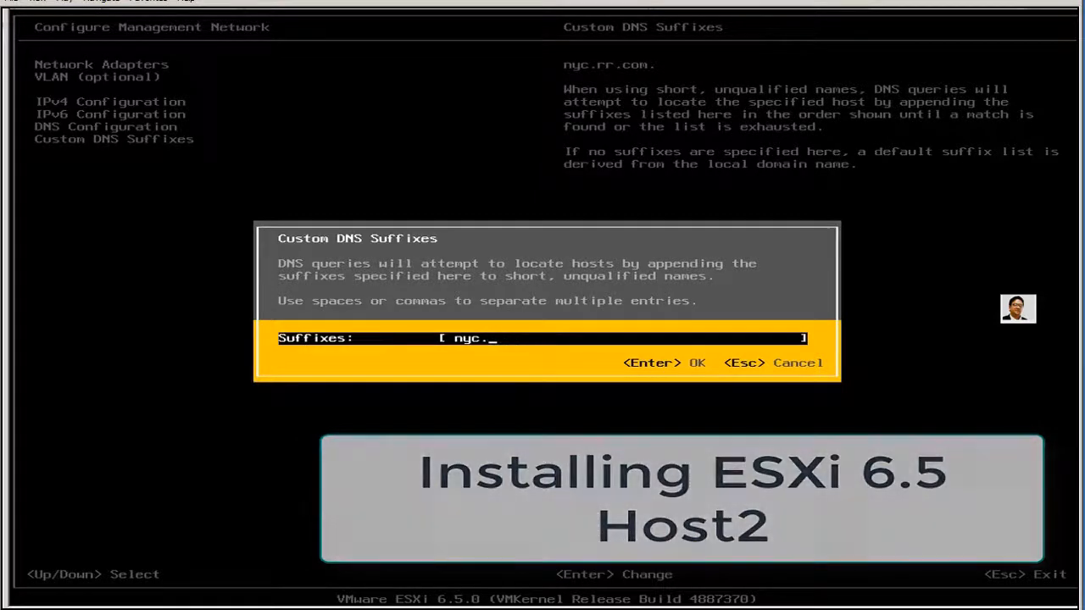
{"action": "key", "text": "backspace"}
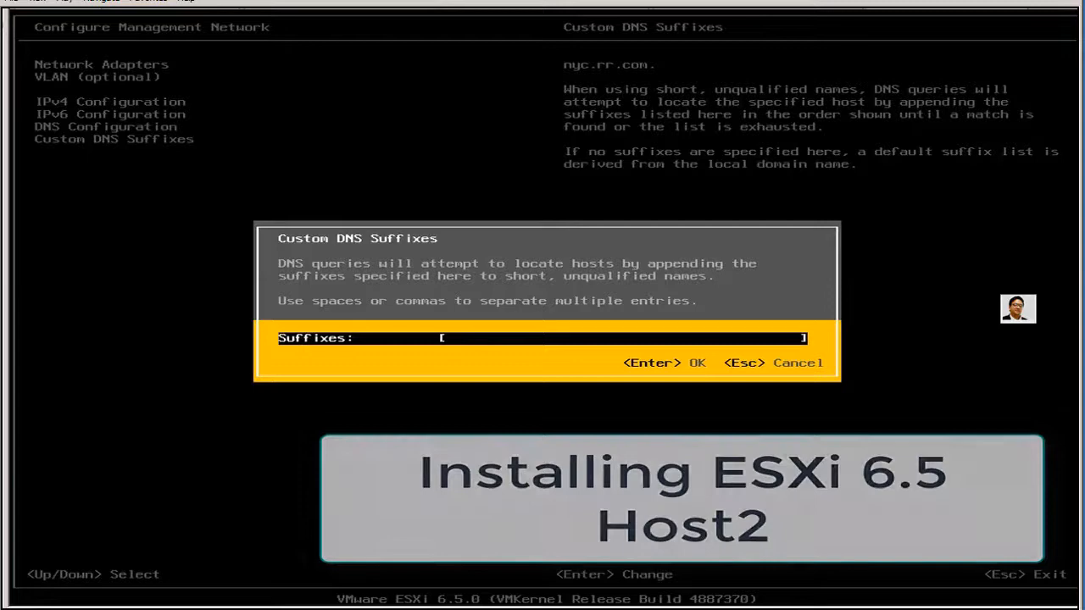
{"action": "type", "text": "Dev.com"}
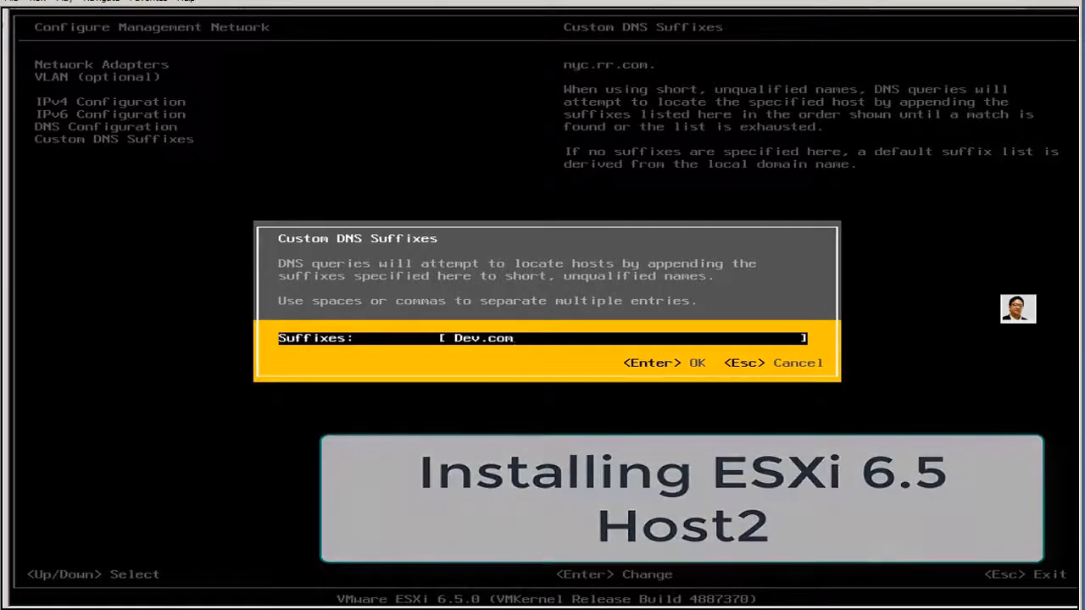
{"action": "key", "text": "Enter"}
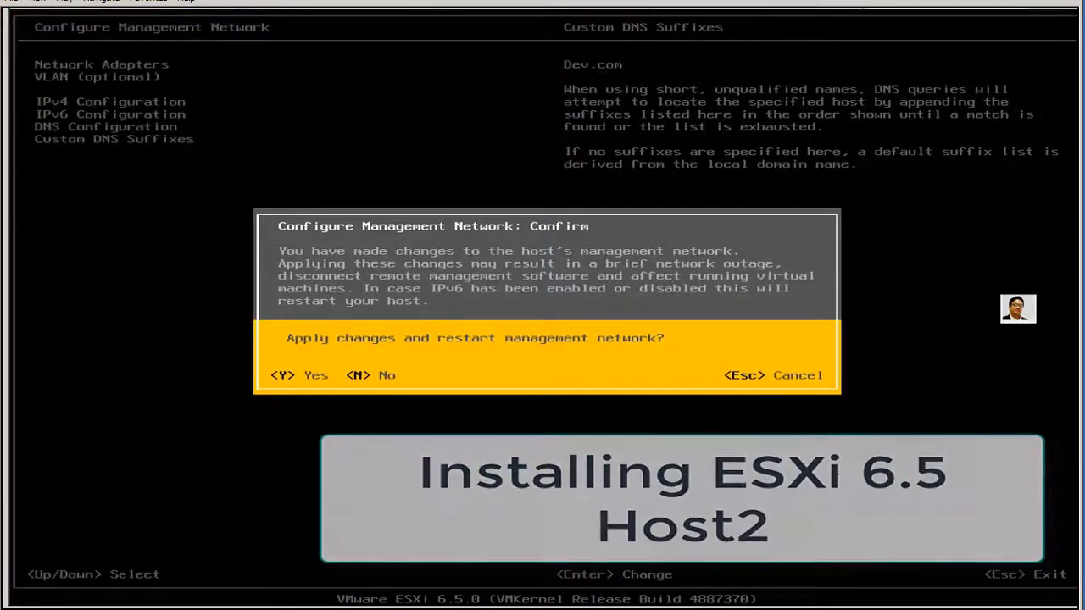
Step: Confirm with Y to apply the changes and restart the management network
{"action": "key", "text": "y"}
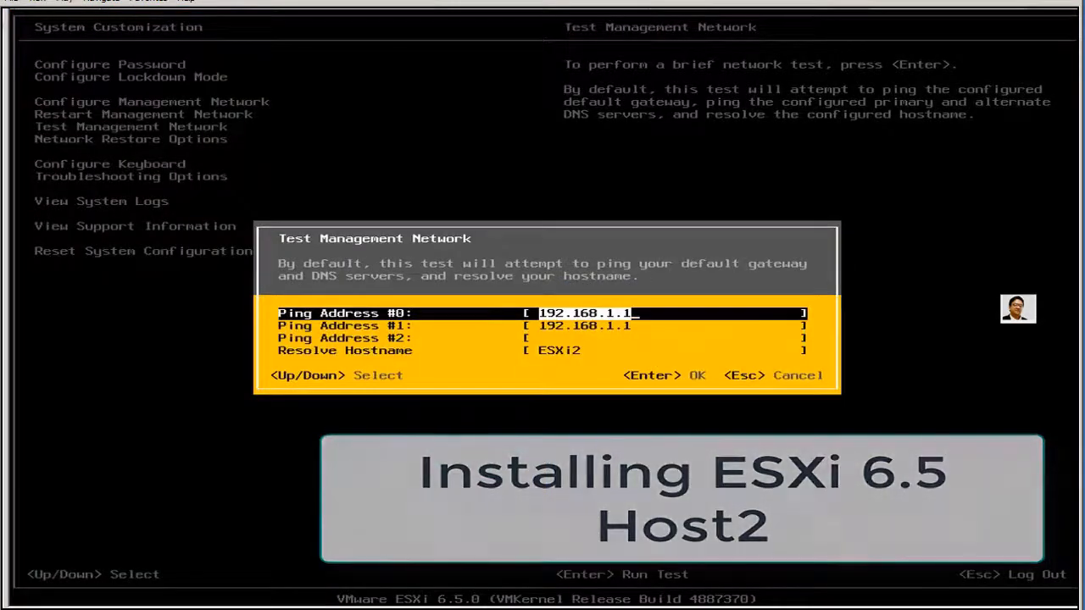
Step: Run the test pinging 192.168.1.1 and resolving hostname ESXi2
{"action": "key", "text": "Enter"}
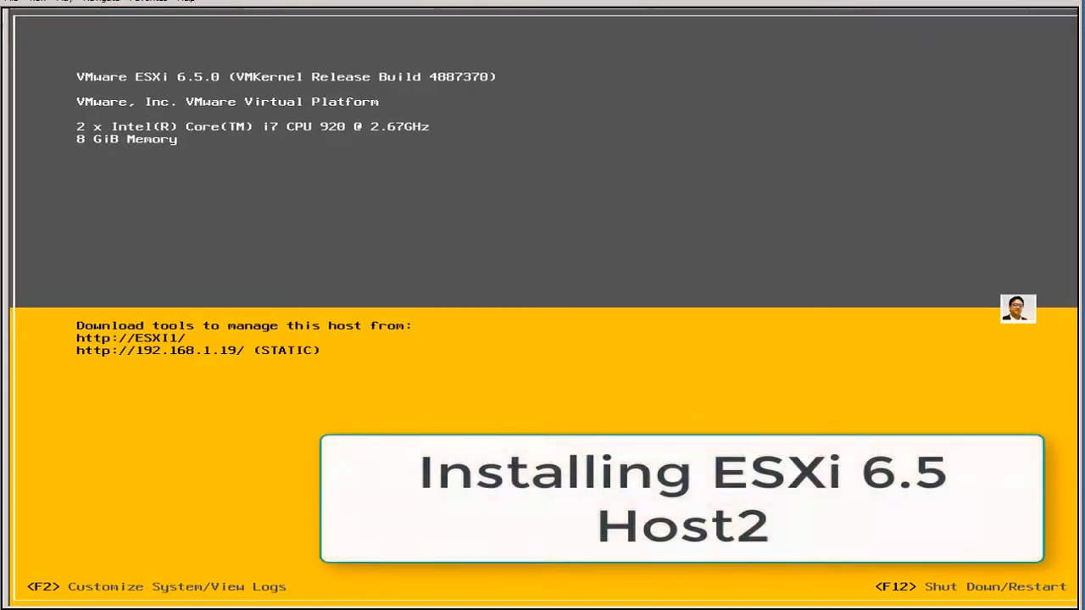
{"action": "mouse_move", "coordinate": [85, 139]}
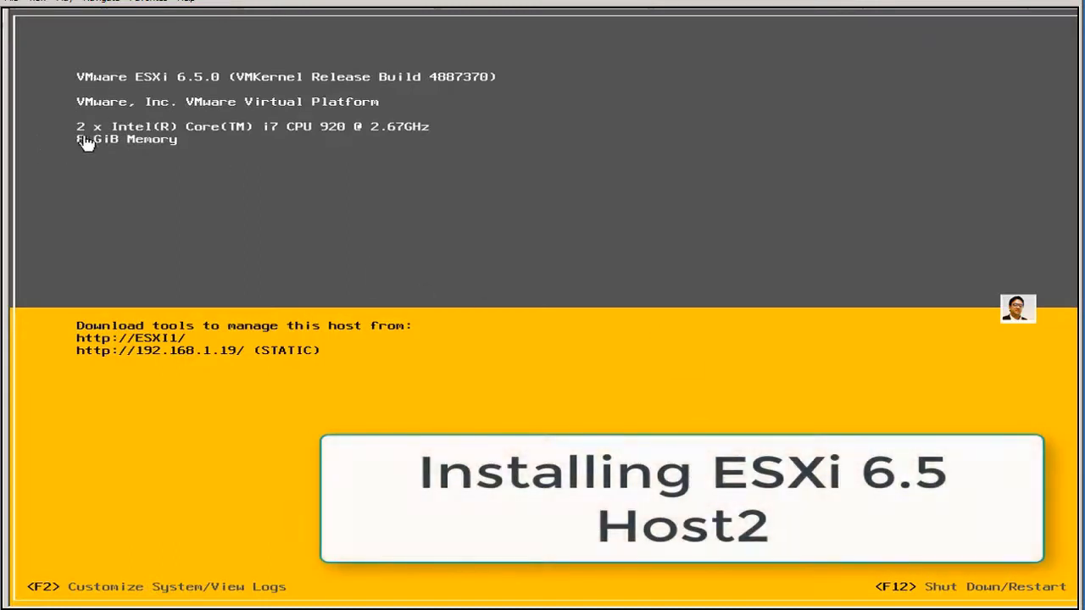
{"action": "mouse_move", "coordinate": [85, 139]}
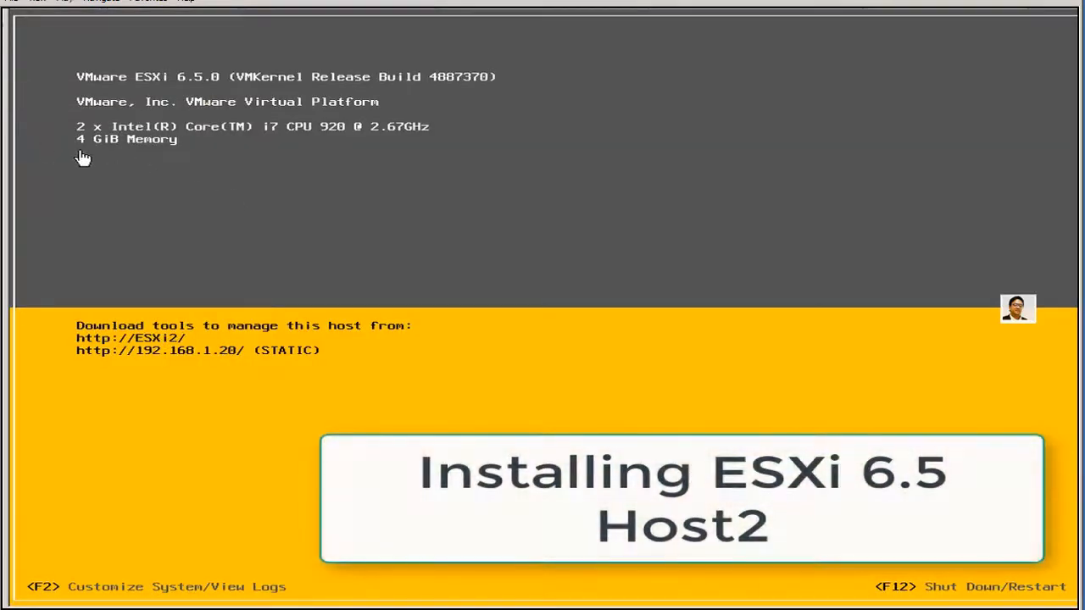
{"action": "mouse_move", "coordinate": [170, 163]}
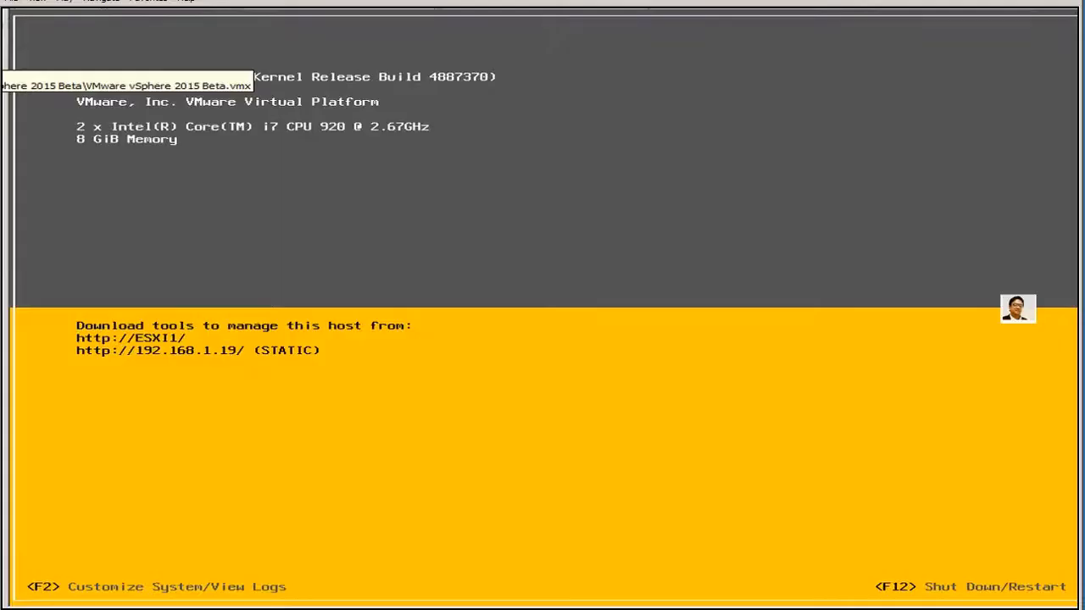
{"action": "mouse_move", "coordinate": [241, 366]}
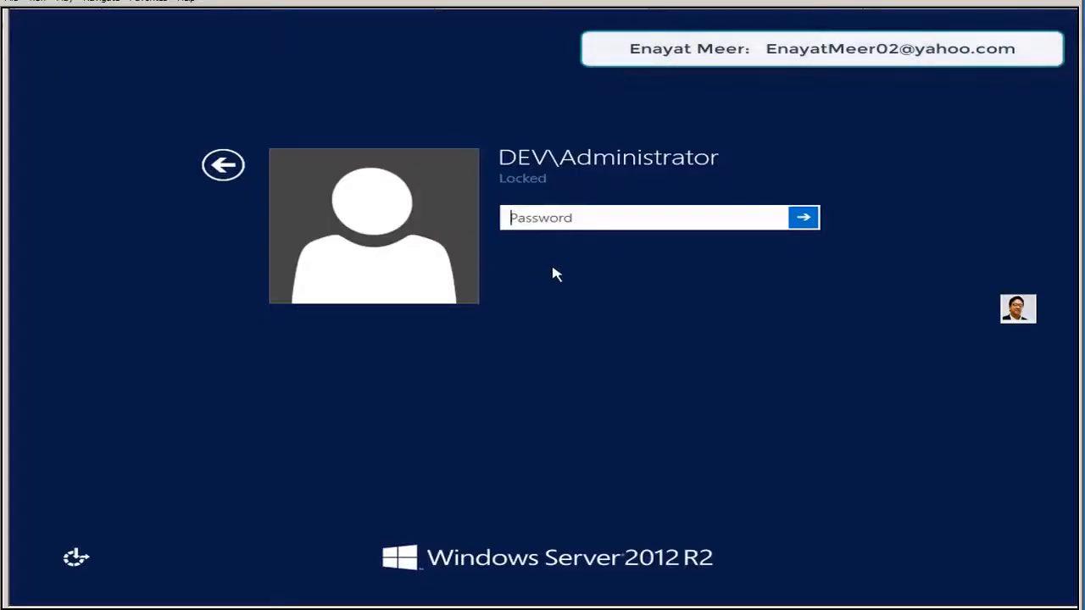
Step: Sign in as DEV\Administrator after a failed unlock, reaching Server Manager with DC10 in Dev.com
{"action": "type", "text": "••••"}
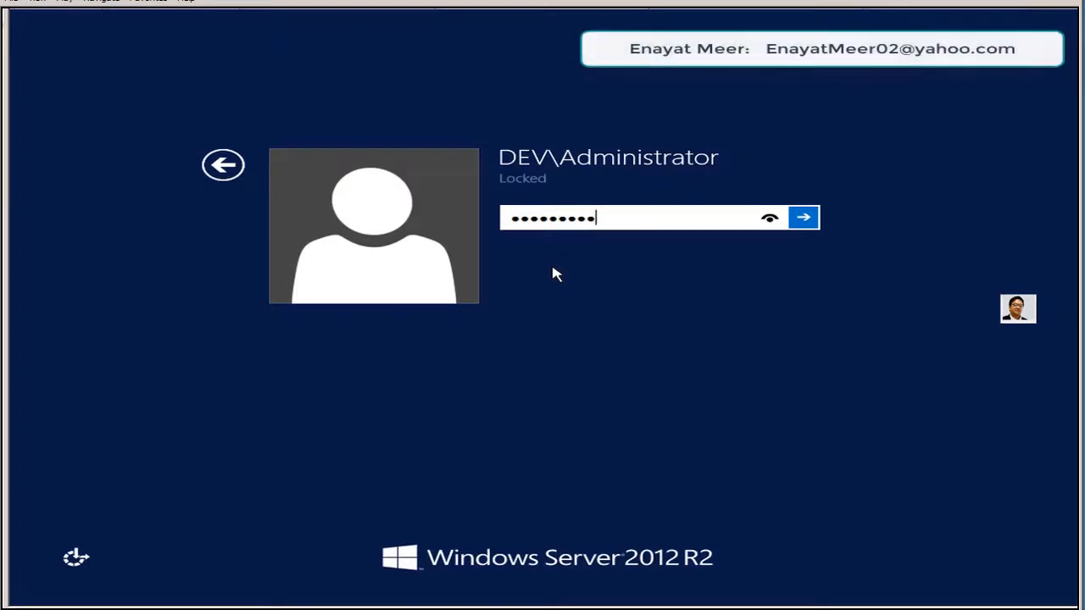
{"action": "left_click", "coordinate": [804, 217]}
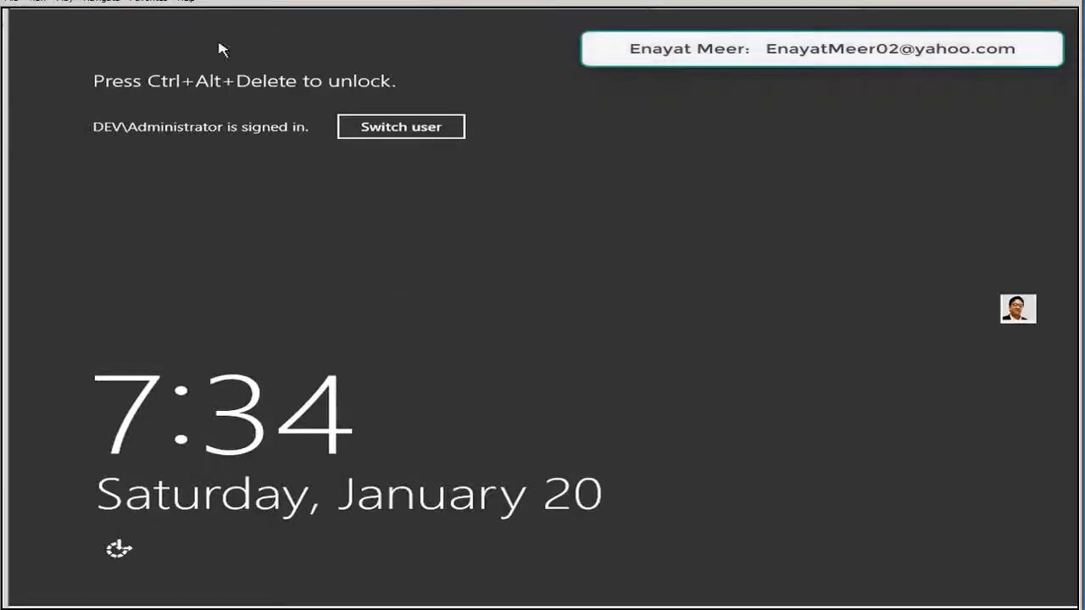
{"action": "key", "text": "ctrl+alt+delete"}
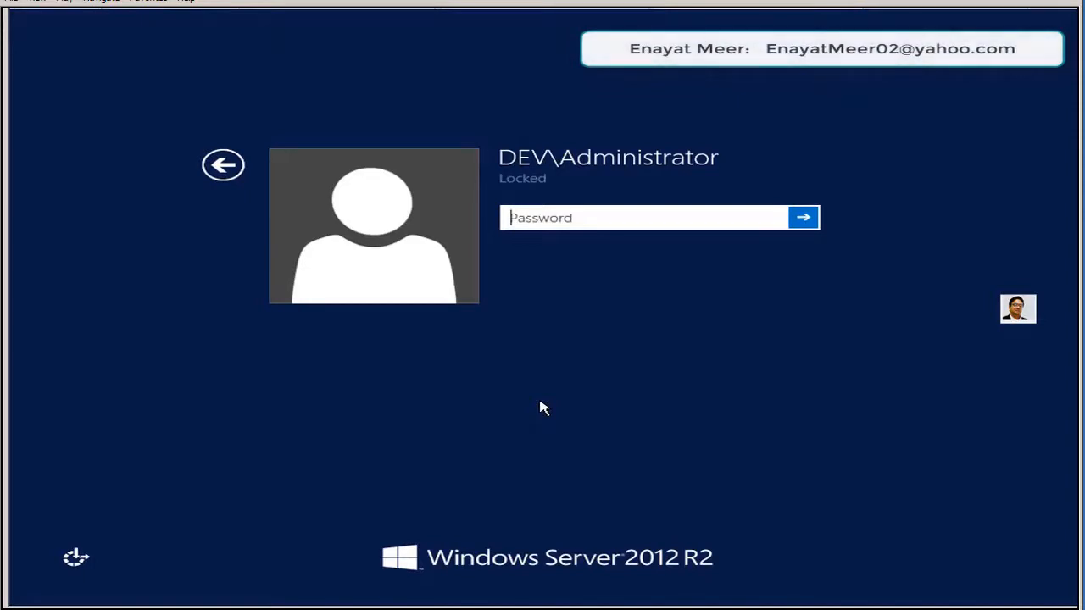
{"action": "type", "text": "password"}
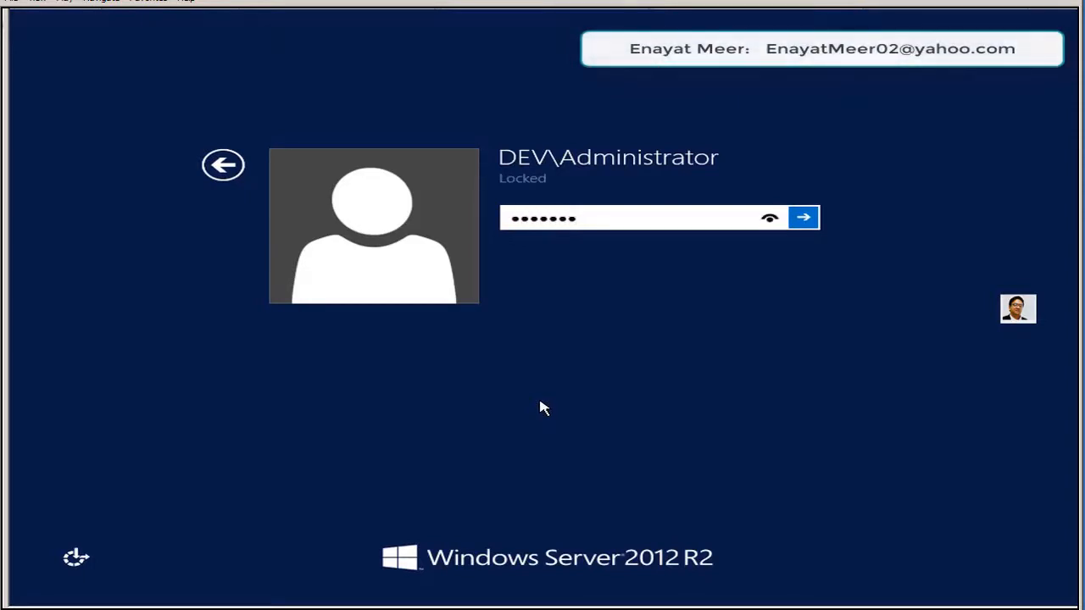
{"action": "left_click", "coordinate": [804, 217]}
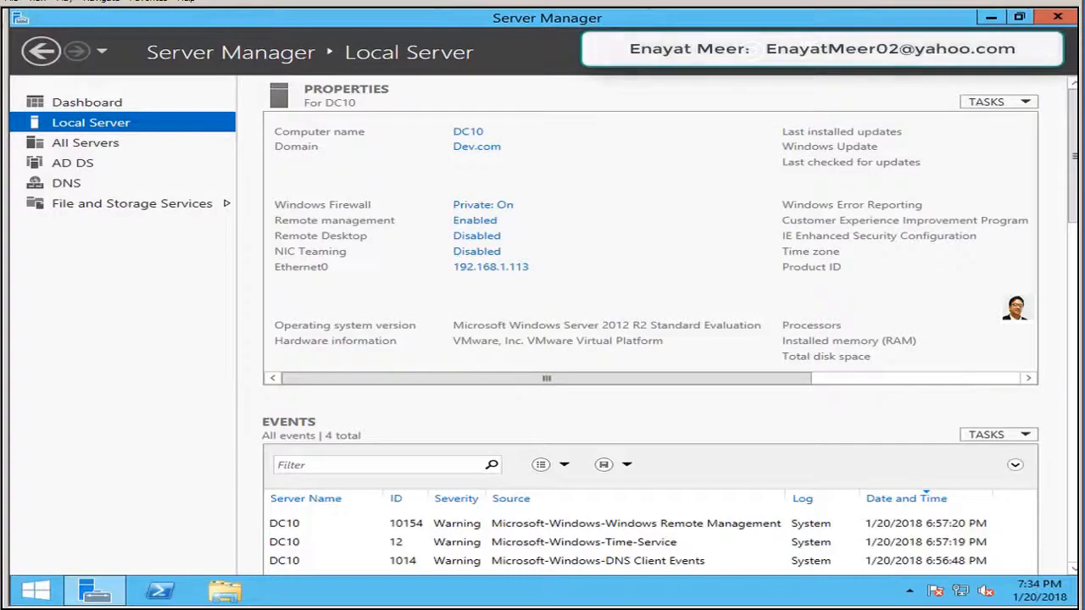